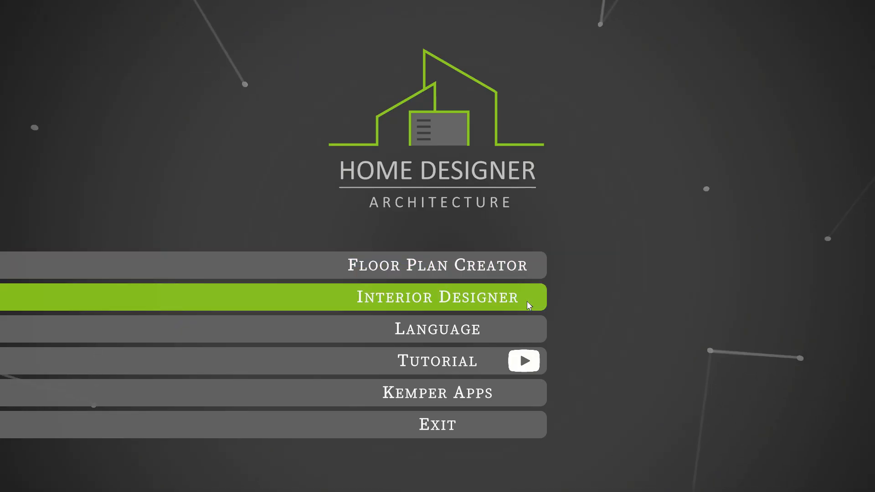
mouse_move(491, 424)
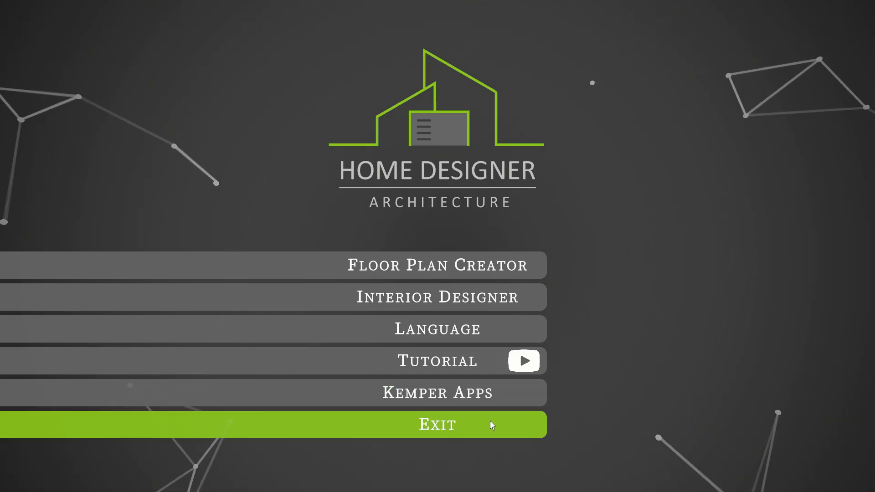
Try switching the interface language to Arabic, then discard the change.
left_click(436, 328)
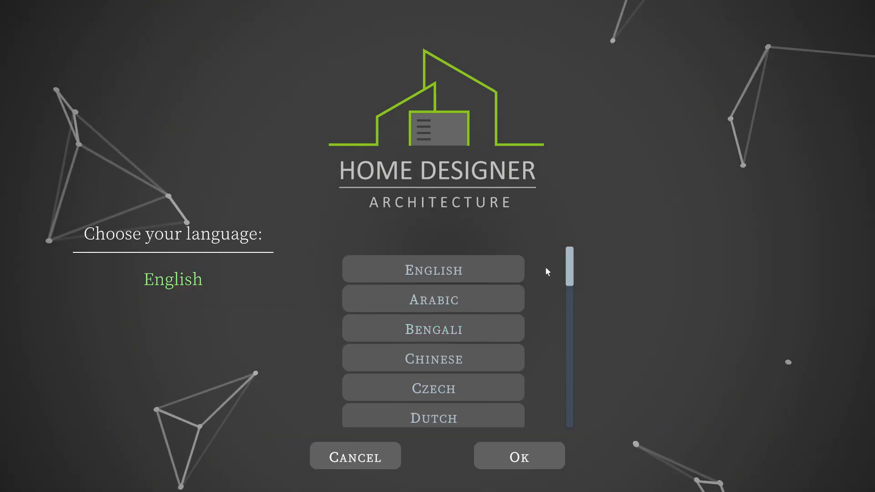
left_click(432, 299)
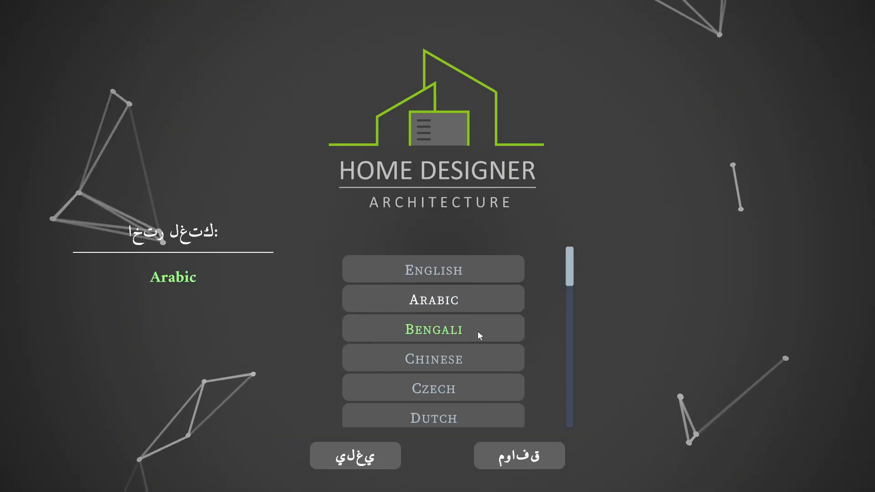
left_click(432, 329)
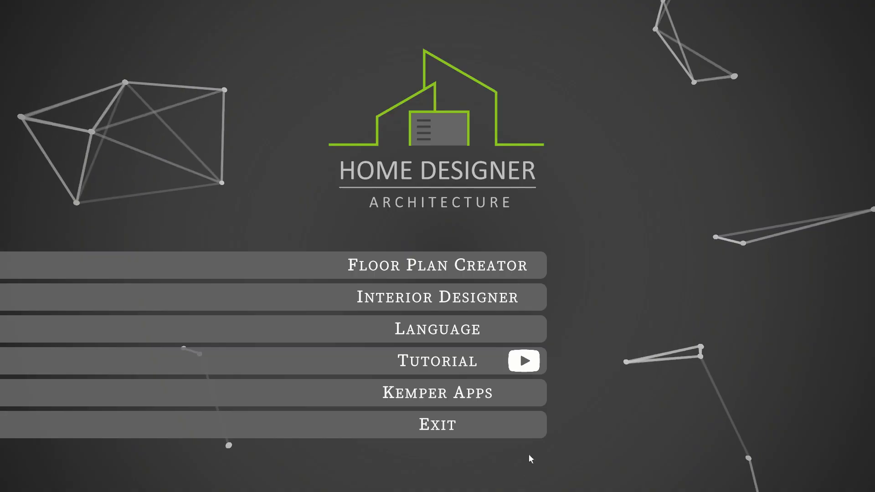
Start a new floor plan and read through the keyboard and mouse help reference.
left_click(436, 264)
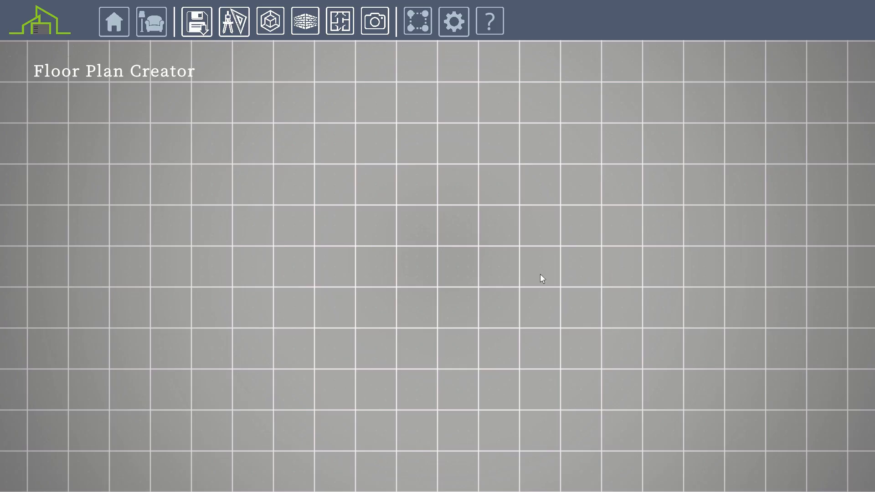
mouse_move(114, 21)
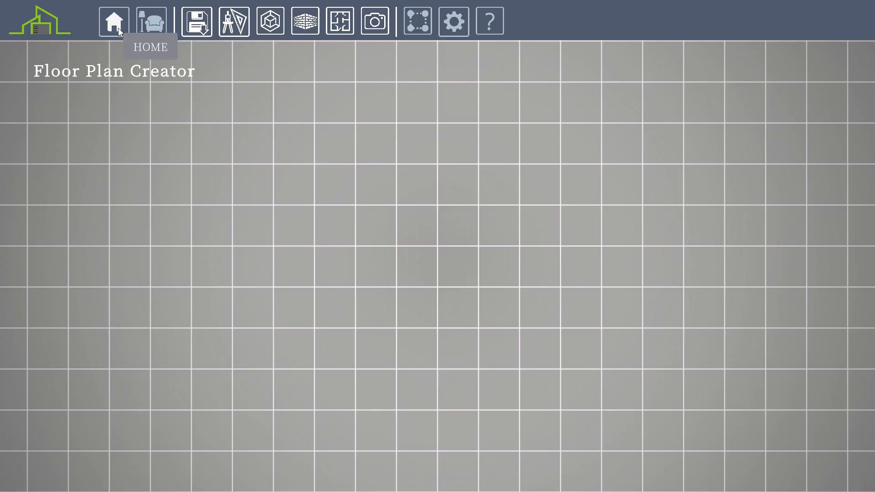
mouse_move(151, 22)
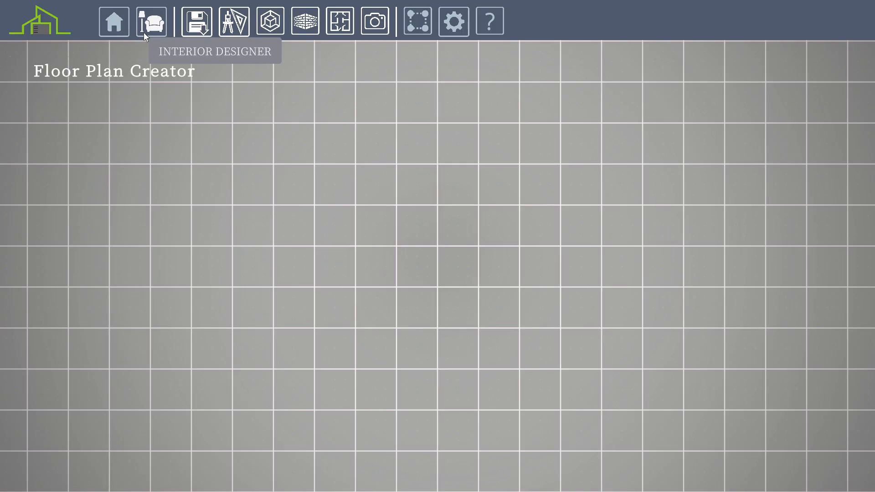
left_click(489, 21)
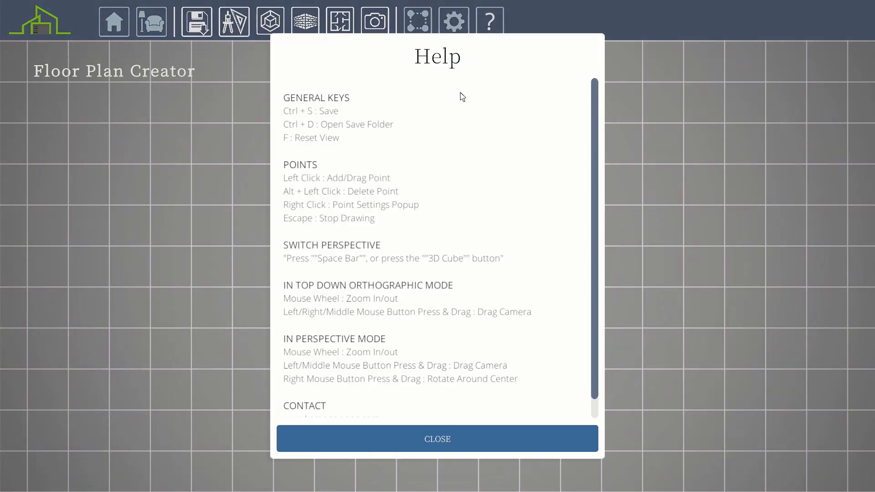
scroll("down", 3)
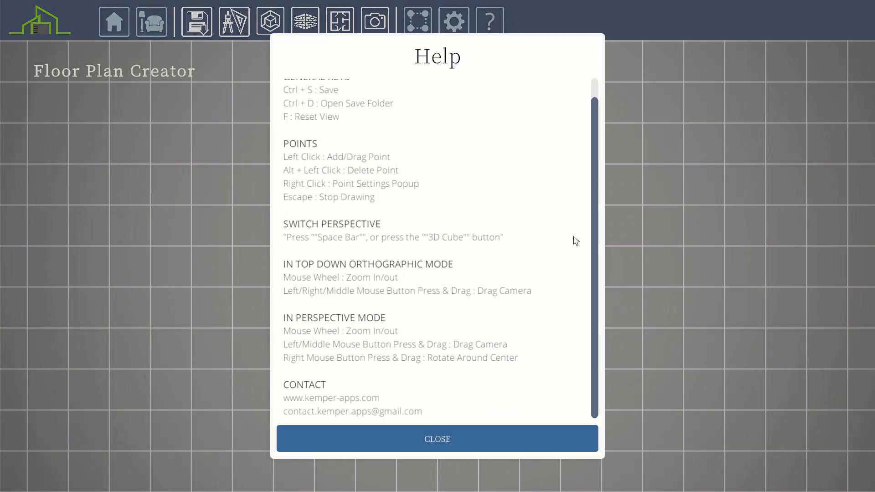
left_click(437, 438)
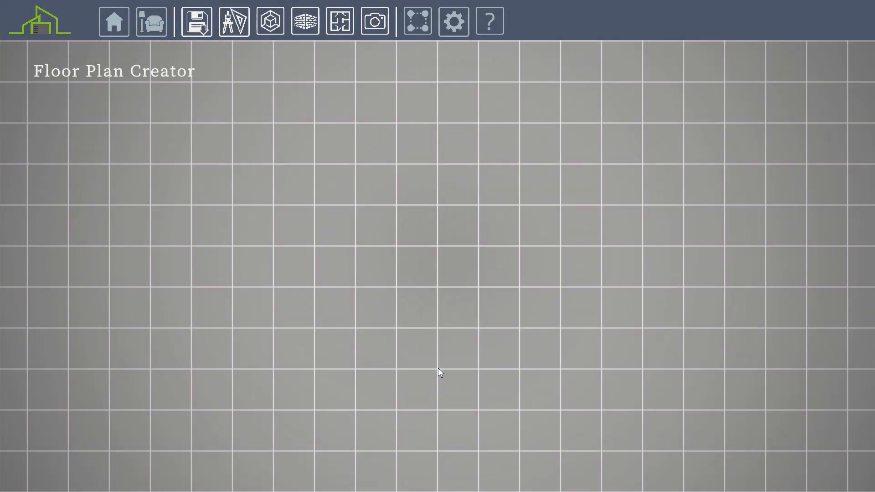
Import the two-bedroom house plan image, bring it to the front, and scale it to 1.105.
left_click(339, 21)
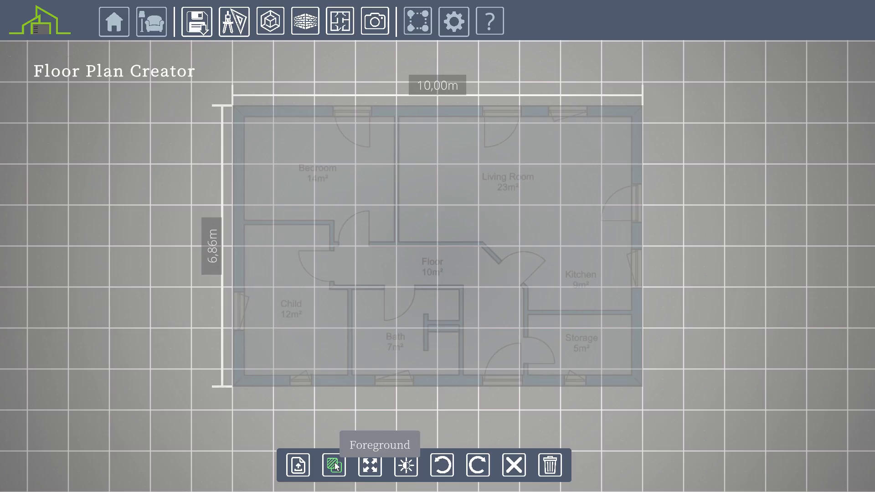
left_click(332, 465)
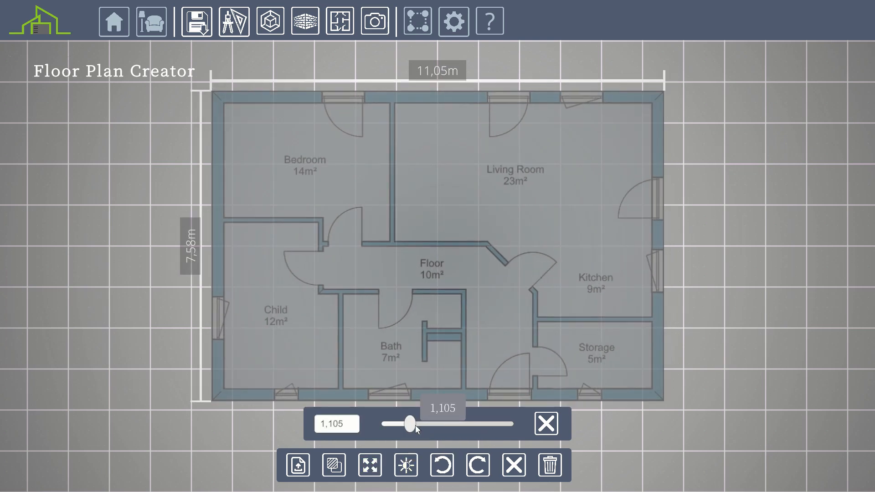
mouse_move(440, 465)
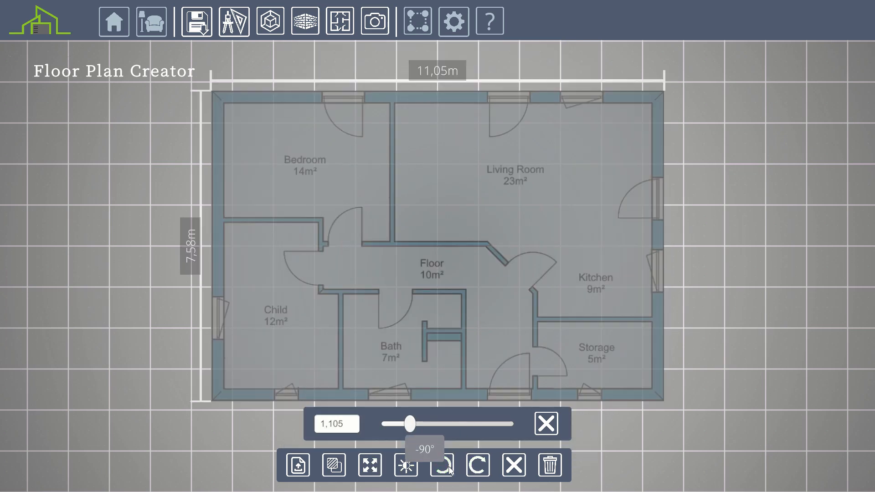
left_click(544, 422)
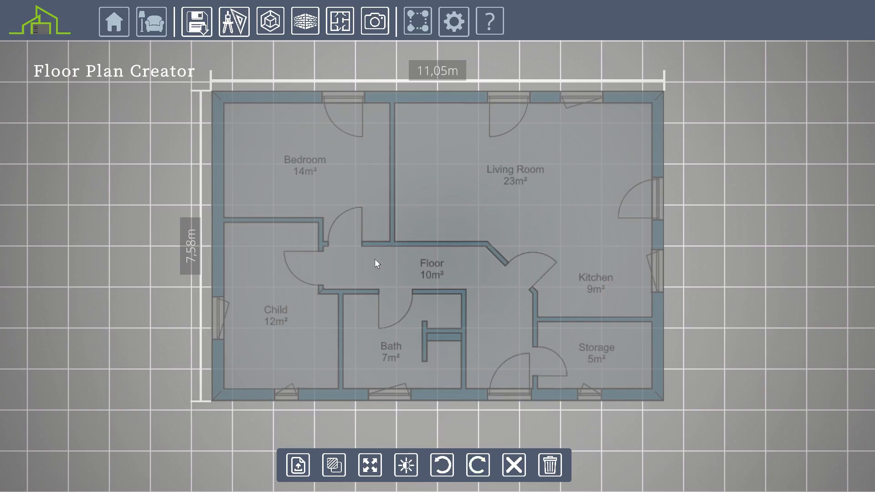
mouse_move(233, 20)
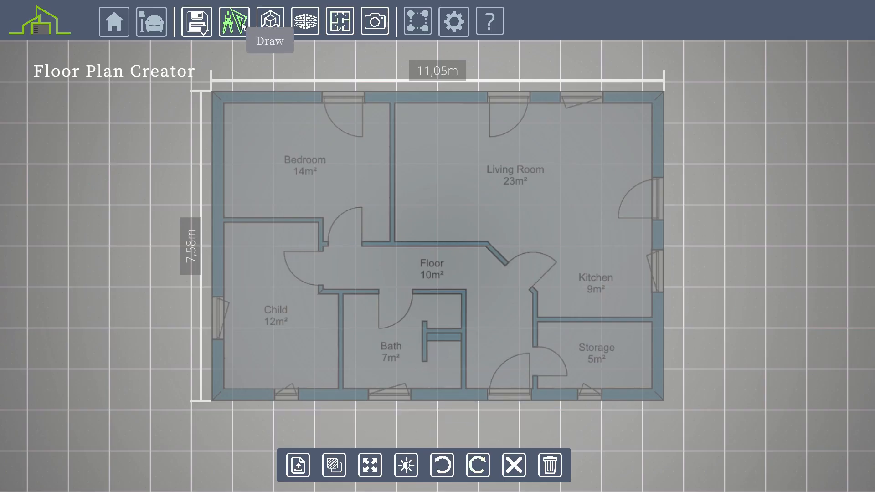
Add a new room named Storage and set the snap grid spacing to 0.12 m.
left_click(233, 20)
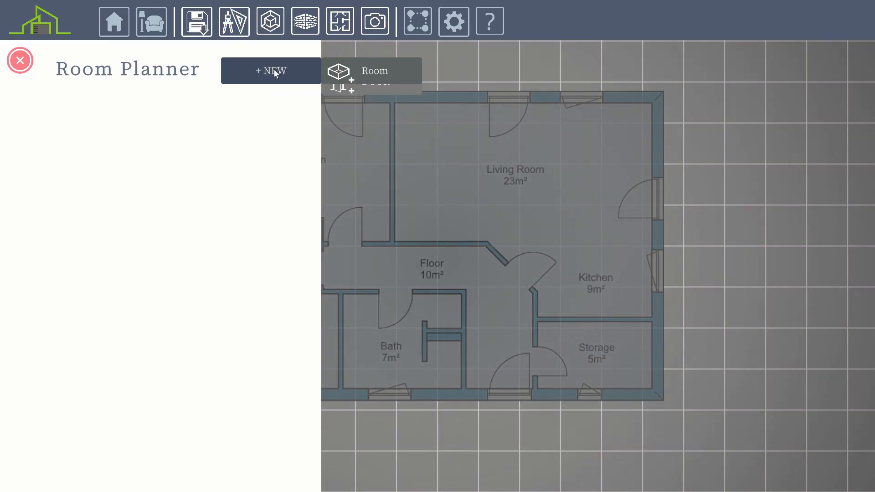
left_click(375, 71)
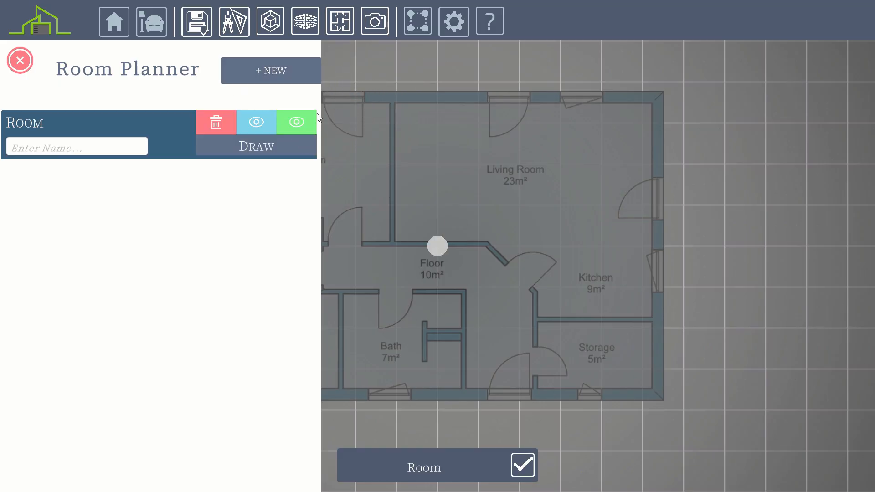
type("S")
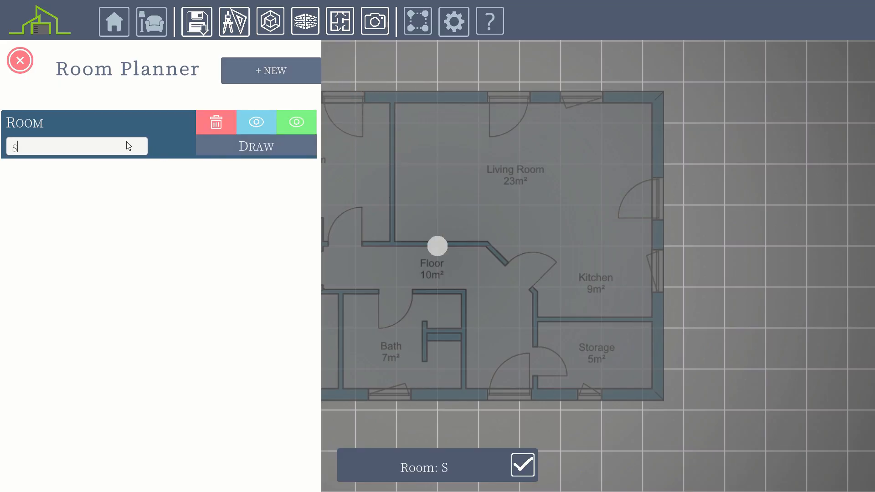
type("Storage")
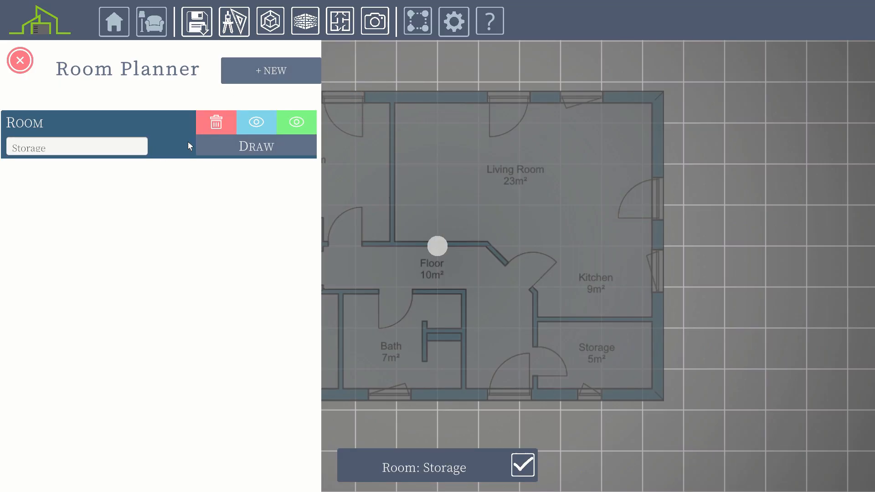
left_click(20, 60)
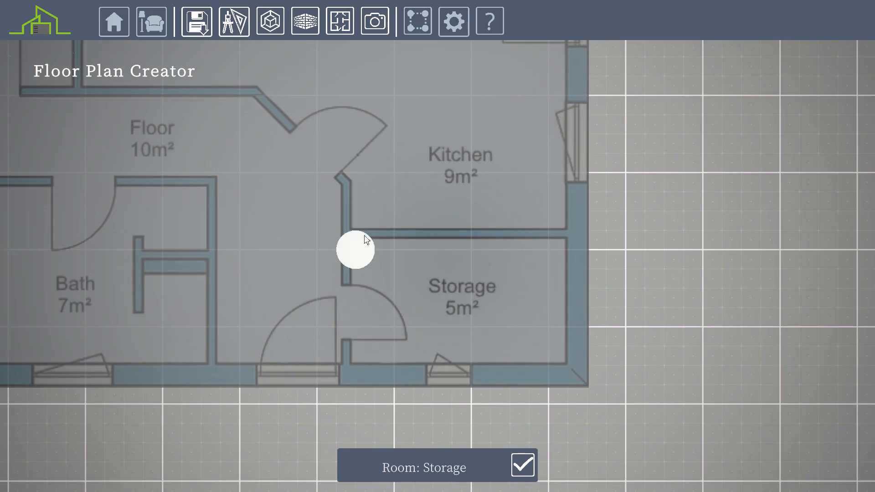
left_click(453, 22)
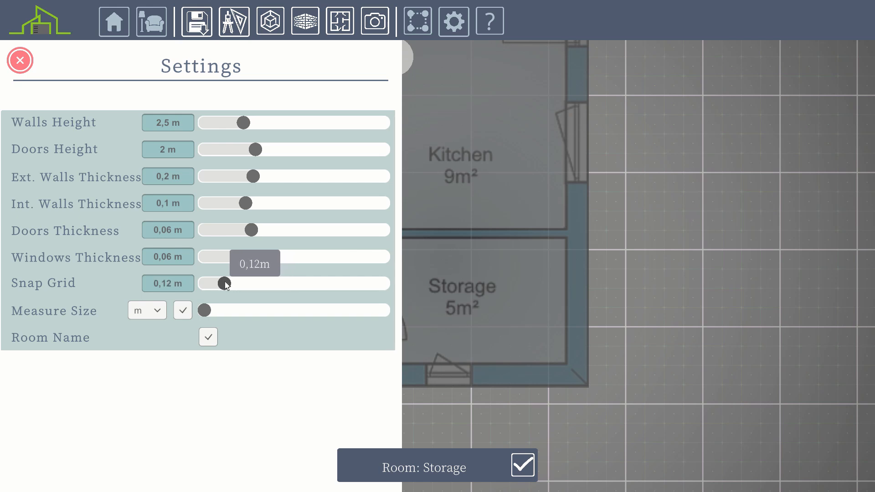
left_click(20, 60)
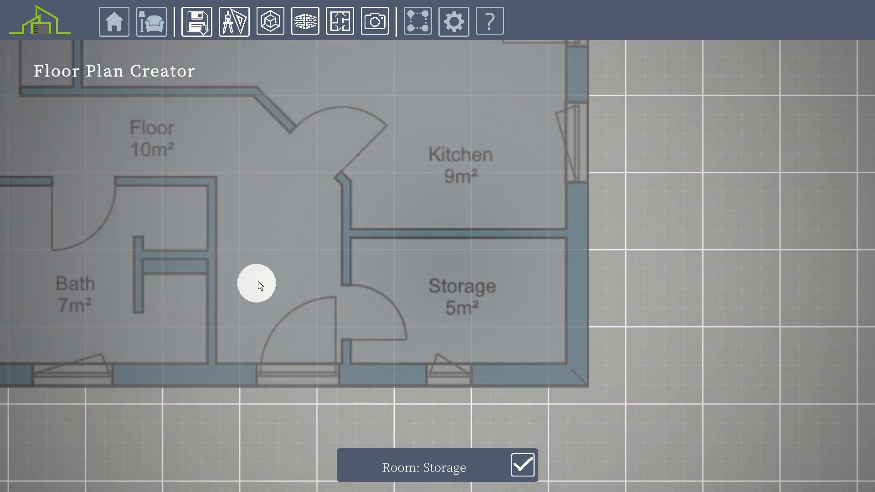
mouse_move(349, 239)
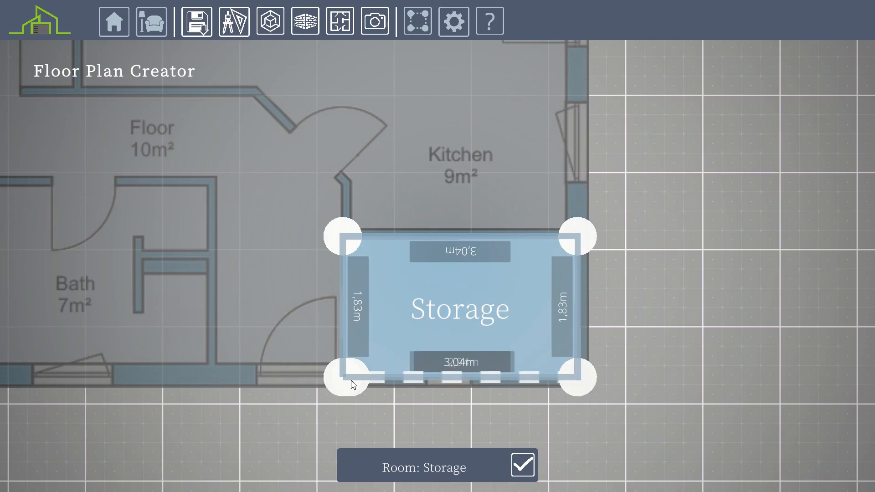
Trace the 3.04 by 1.83 m Storage rectangle and show the plan image in front.
left_click(339, 21)
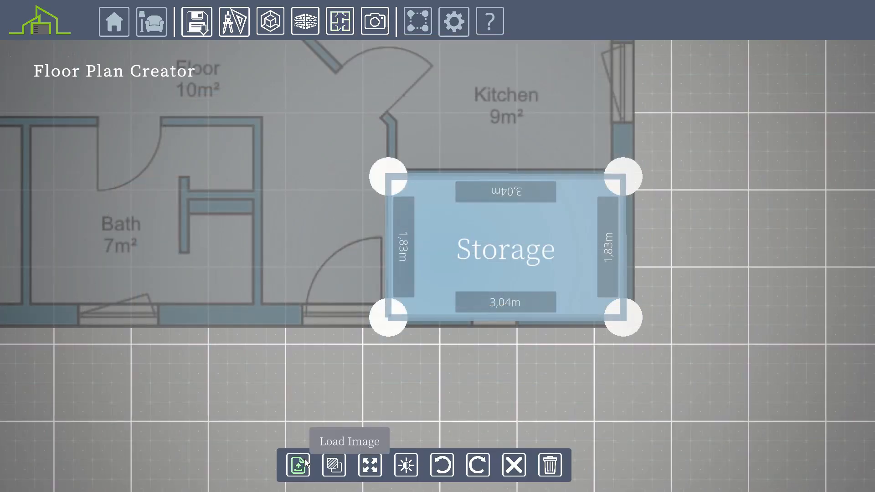
mouse_move(333, 465)
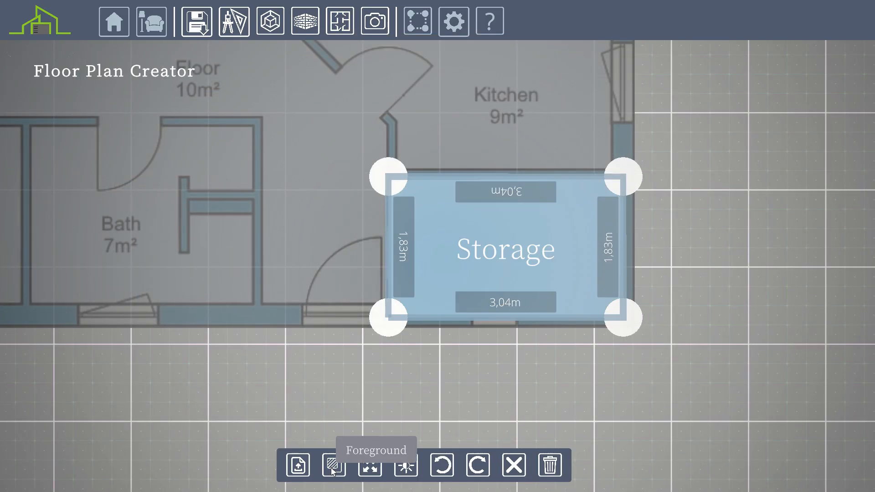
left_click(331, 465)
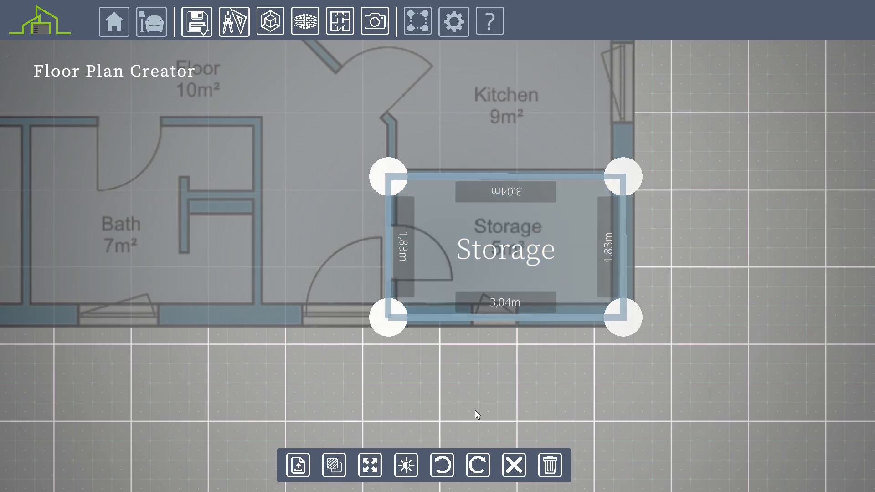
Toggle room name labels off and on, and switch measurements to feet and back to metres.
left_click(453, 21)
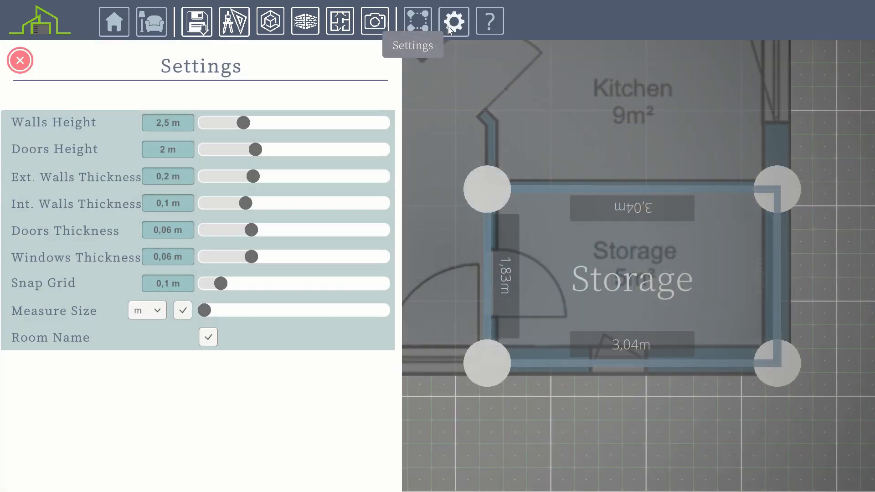
left_click(208, 336)
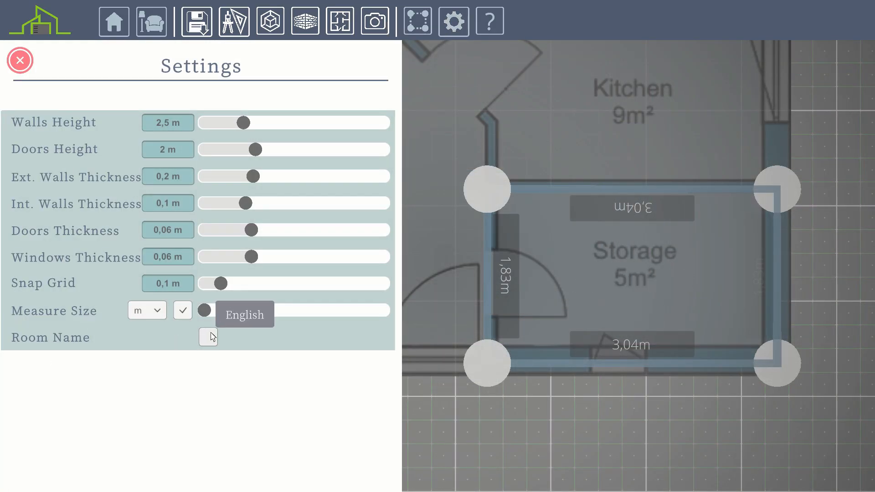
left_click(208, 336)
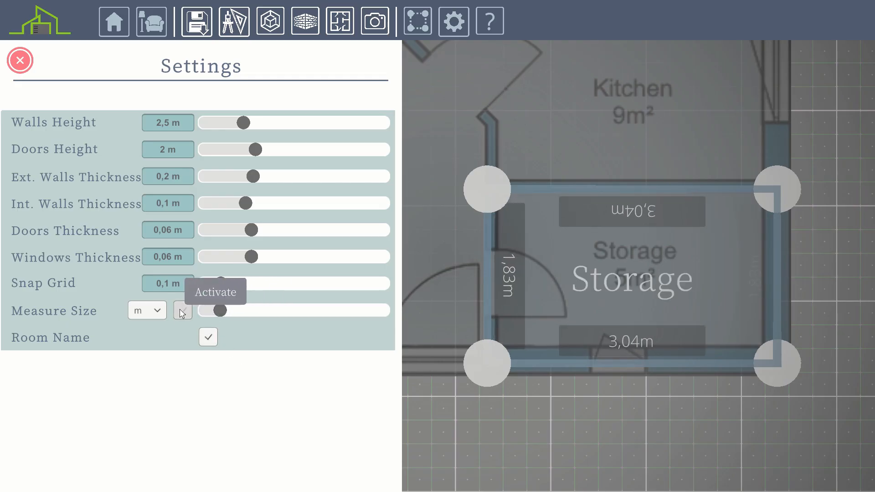
left_click(146, 311)
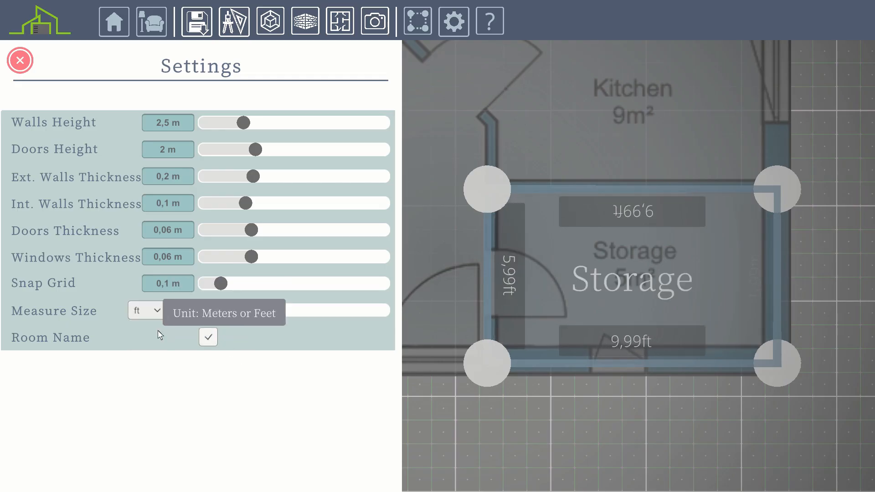
left_click(145, 310)
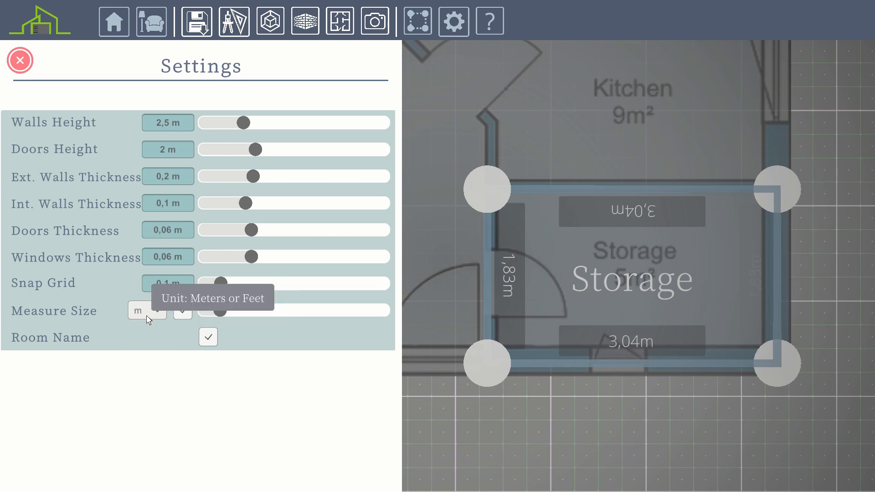
left_click(21, 60)
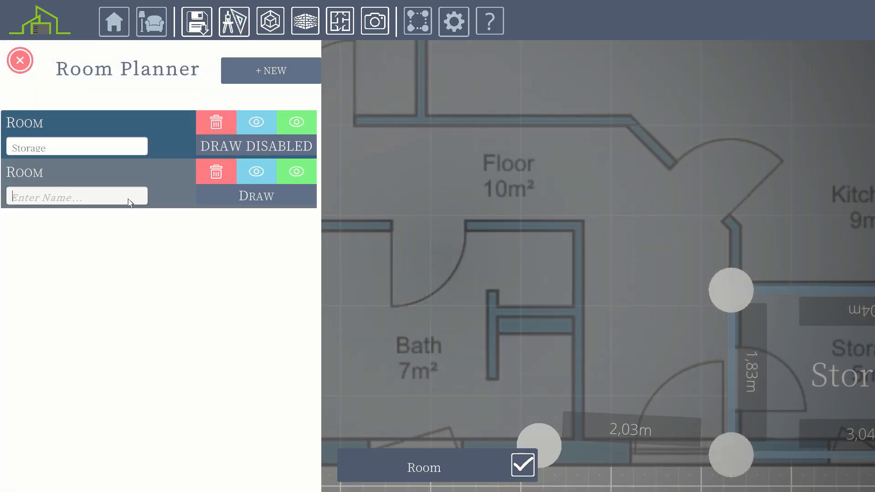
Name the second room Floor and trace its multi-sided outline around the hallway.
type("Floor")
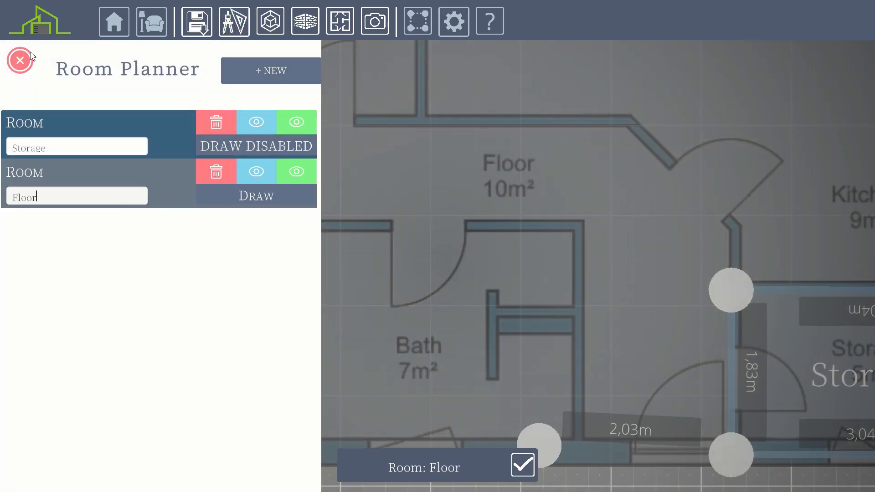
left_click(20, 60)
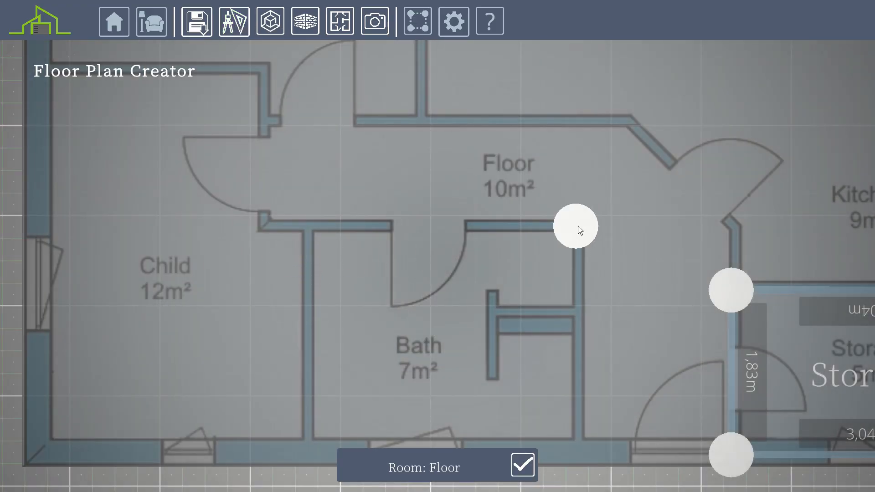
left_click(574, 226)
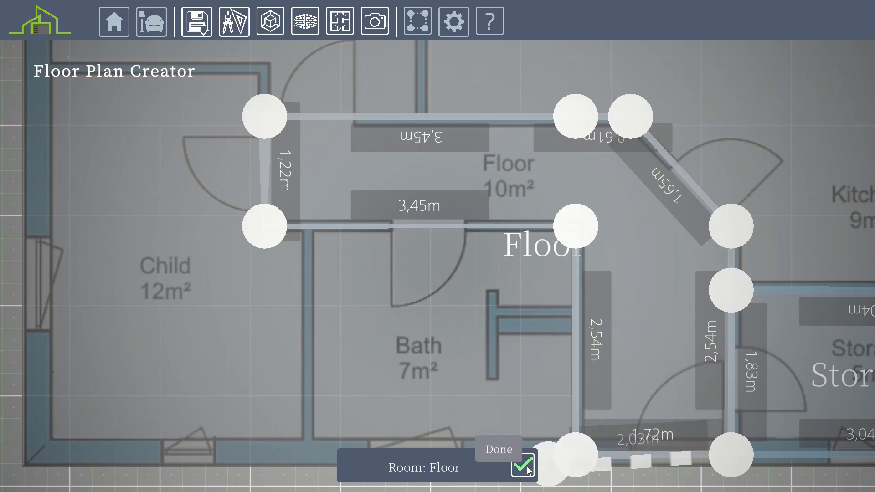
left_click(523, 463)
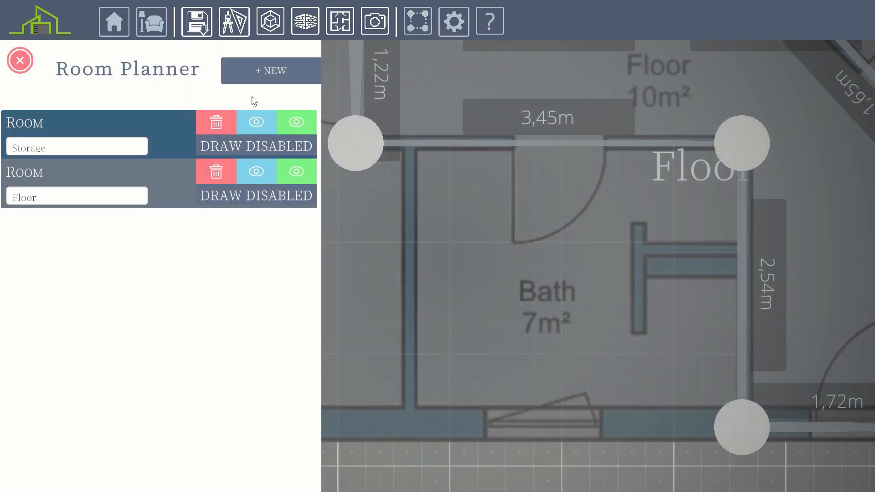
Add and trace the 2.94 by 2.54 m Bath room, then add Child and begin its outline.
left_click(270, 70)
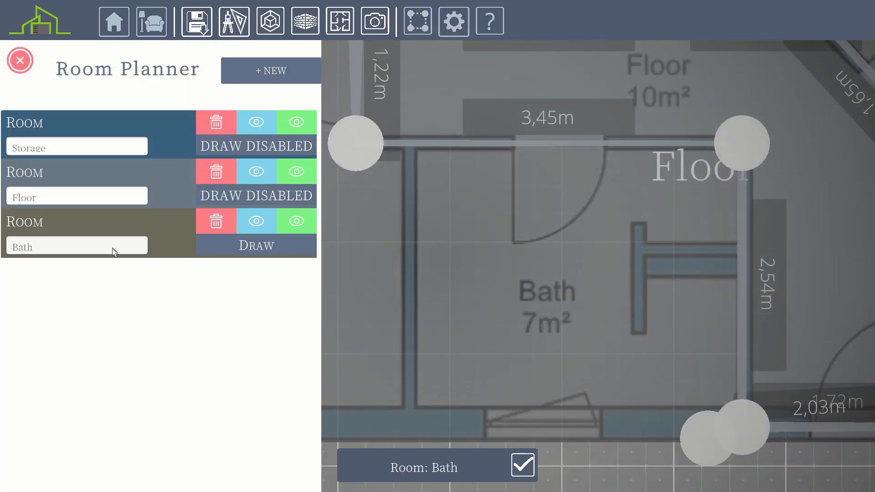
left_click(20, 59)
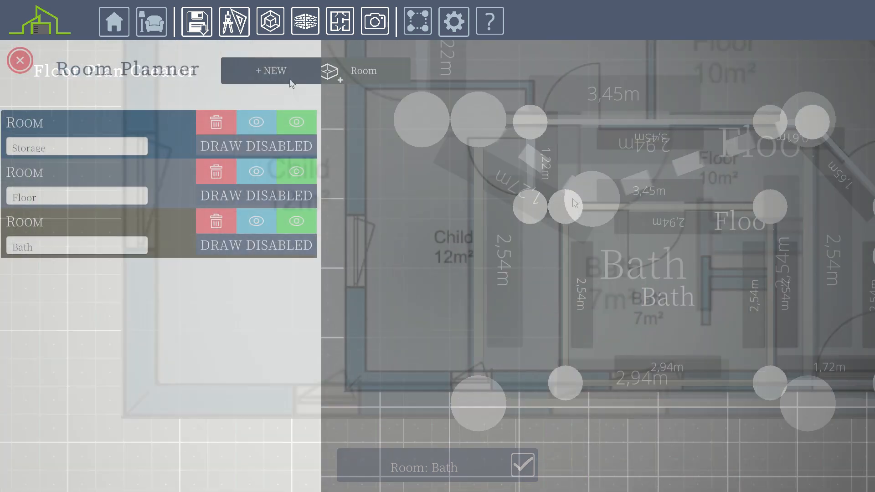
left_click(270, 71)
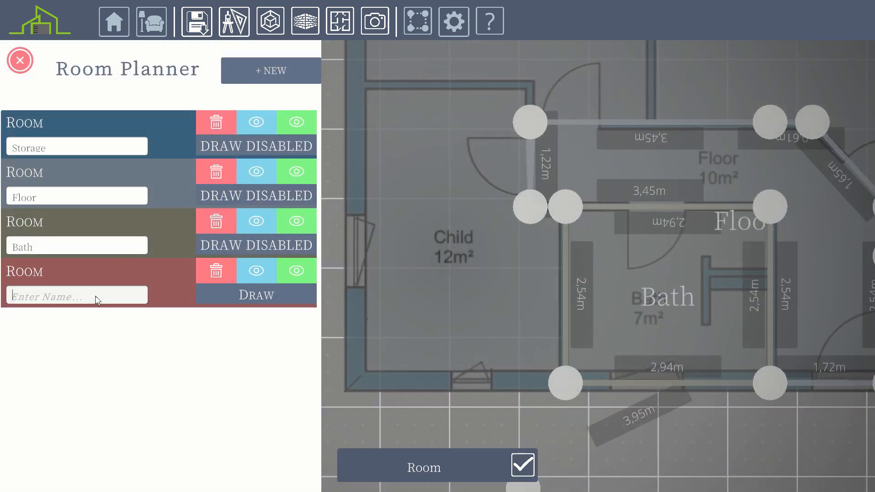
type("Child")
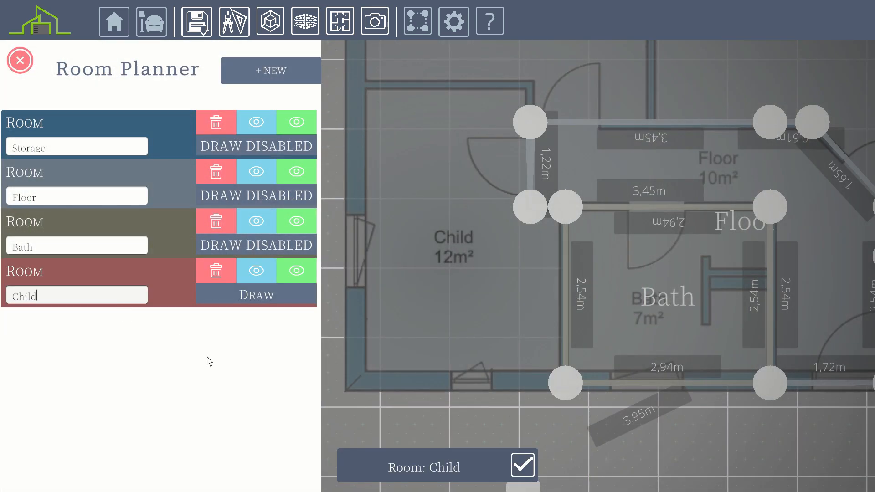
left_click(20, 60)
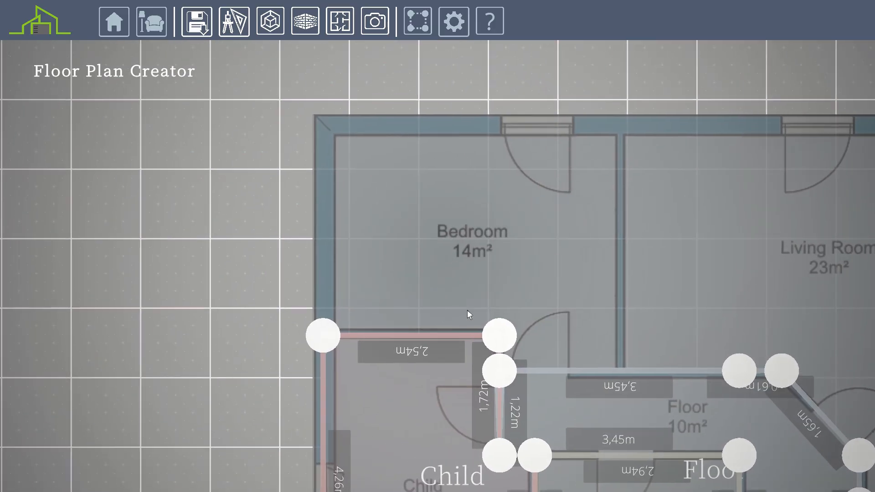
Add the Bedroom and Living Room rooms and trace both outlines over the plan.
left_click(151, 22)
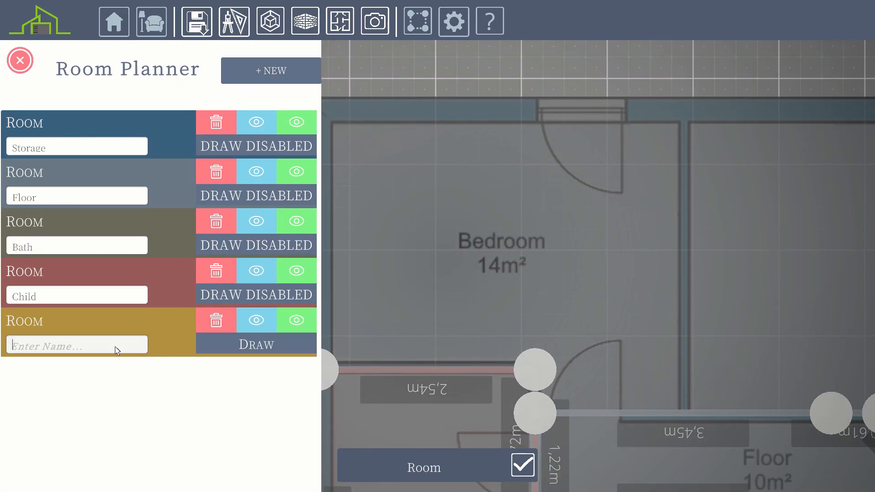
left_click(20, 60)
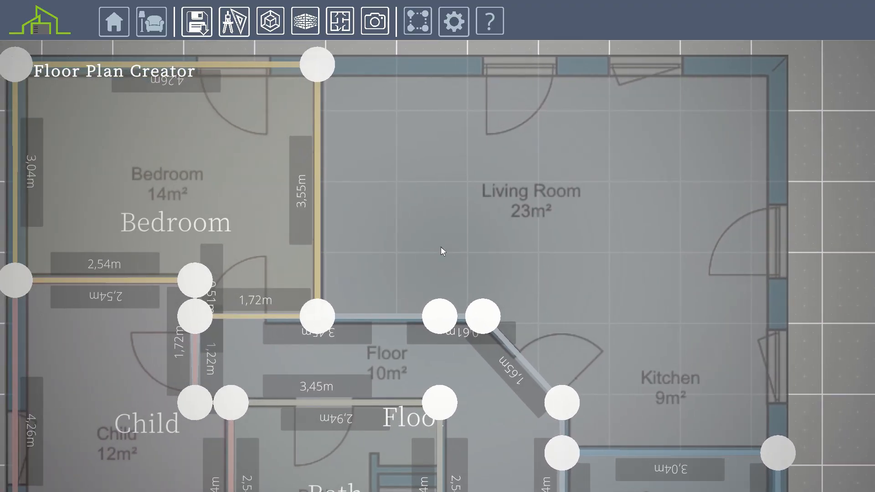
left_click(151, 22)
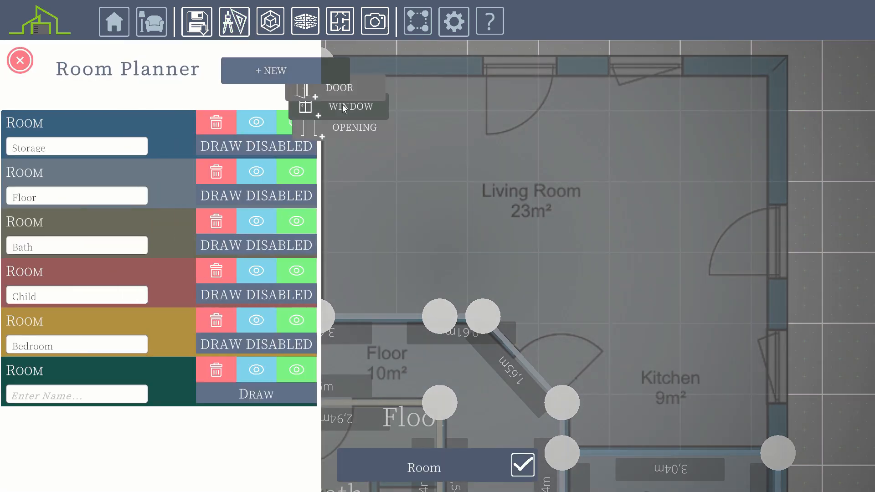
type("Living Room")
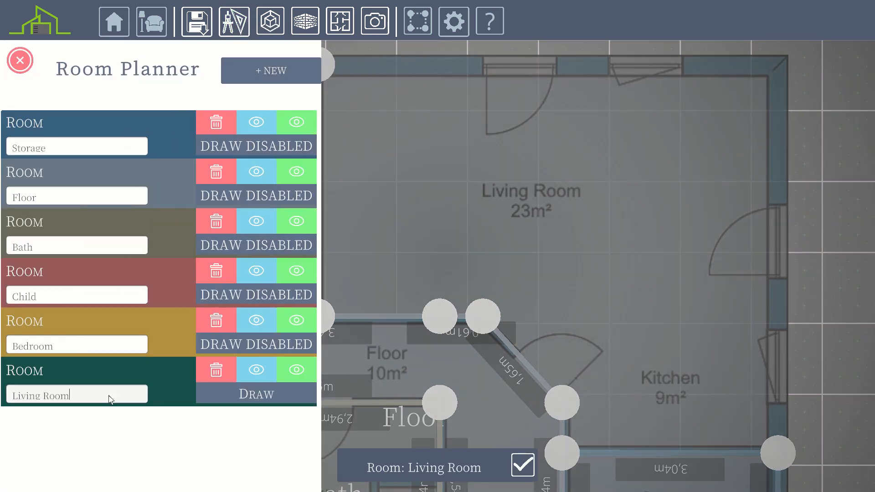
left_click(20, 61)
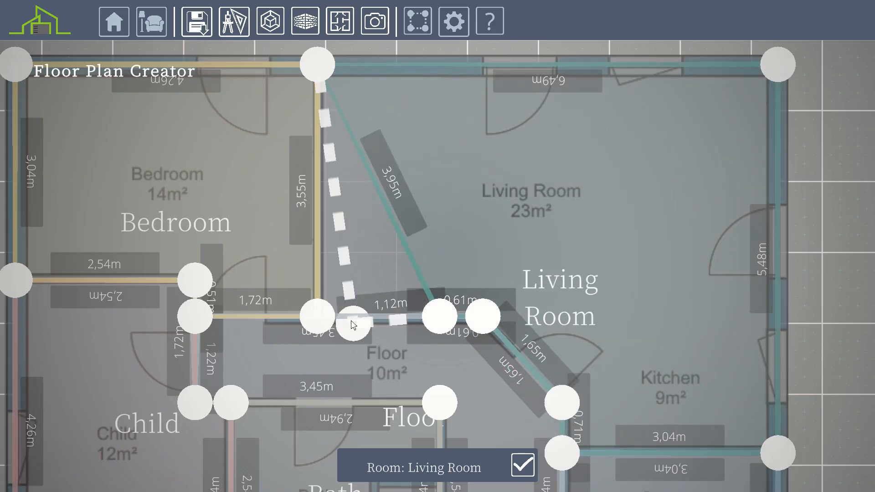
left_click(522, 465)
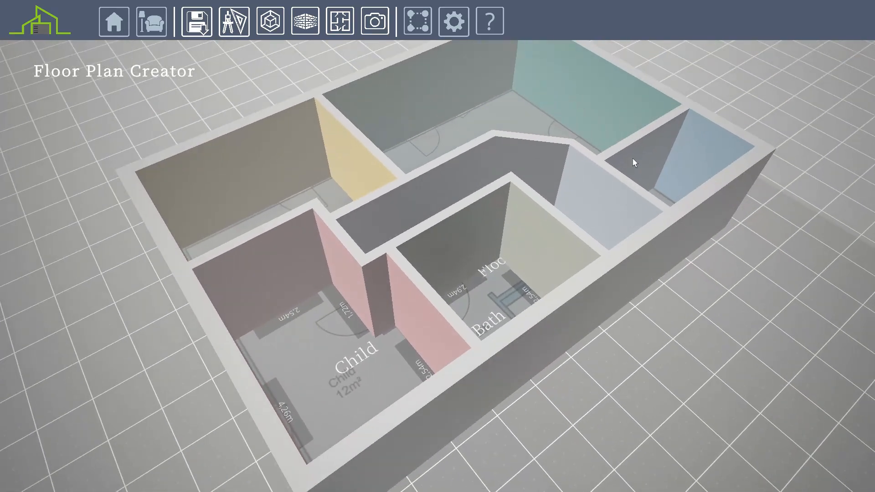
Set exterior wall thickness to 0.19 m and interior wall thickness to 0.22 m.
left_click(452, 20)
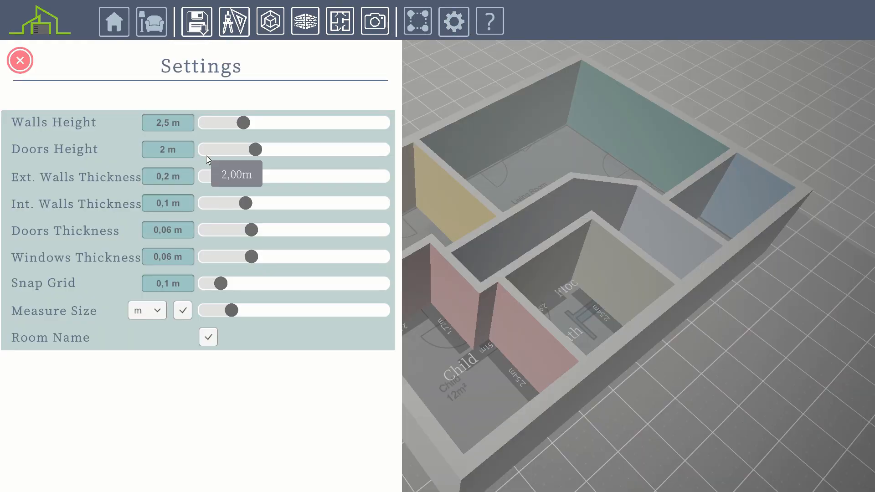
mouse_move(248, 144)
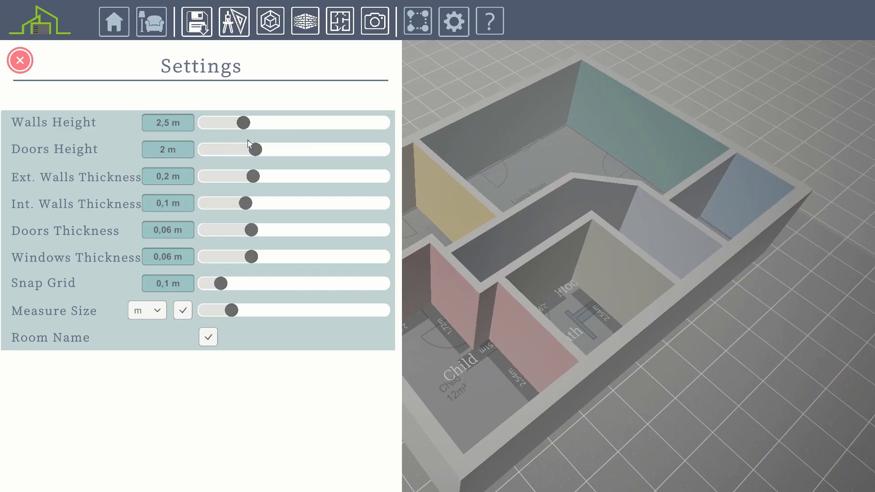
left_click_drag(257, 176, 313, 176)
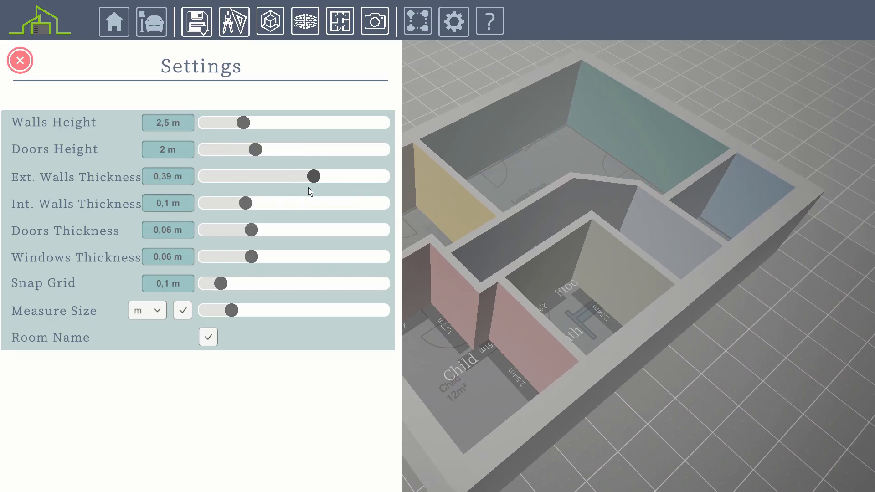
left_click_drag(245, 203, 301, 203)
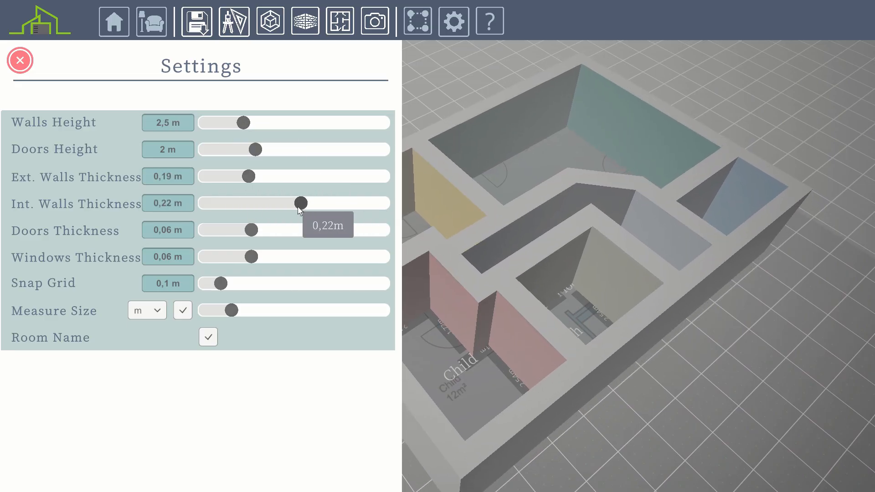
left_click(19, 60)
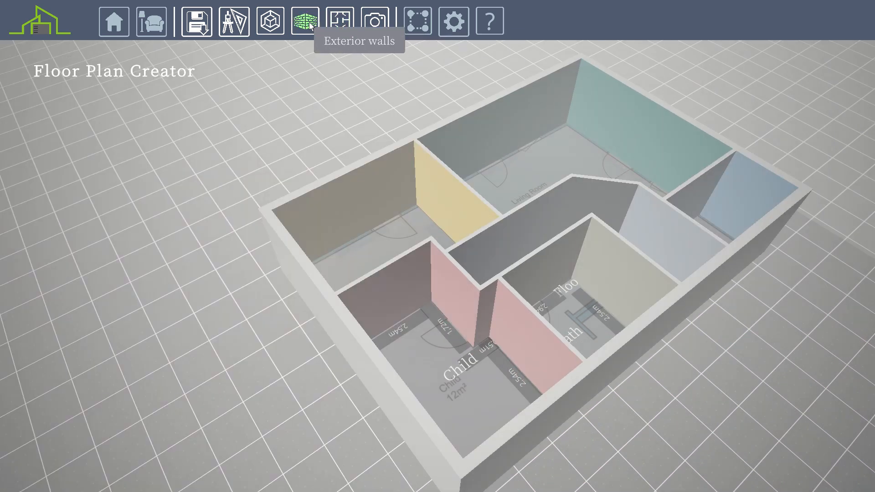
left_click(339, 22)
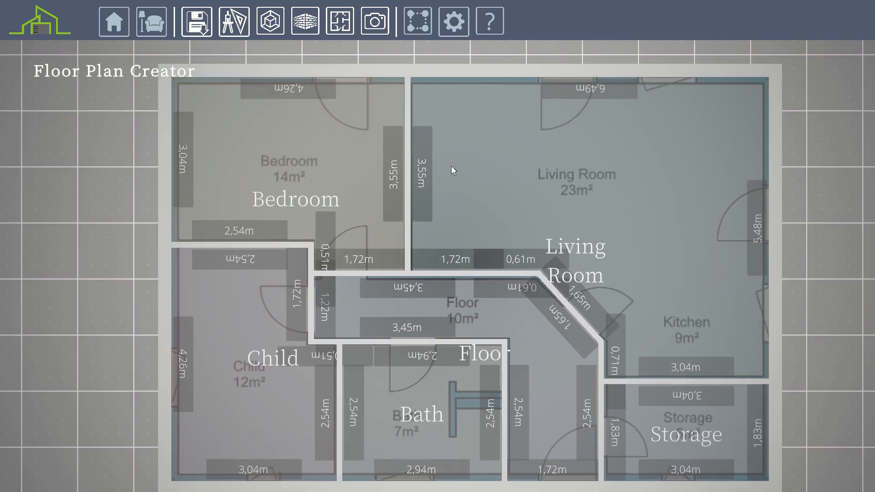
mouse_move(233, 21)
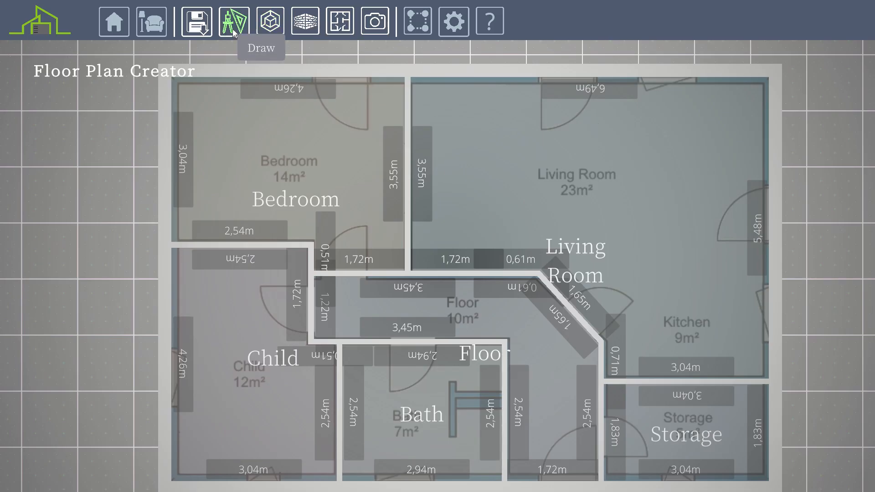
Add a new door and place it on a wall of the floor plan.
left_click(234, 22)
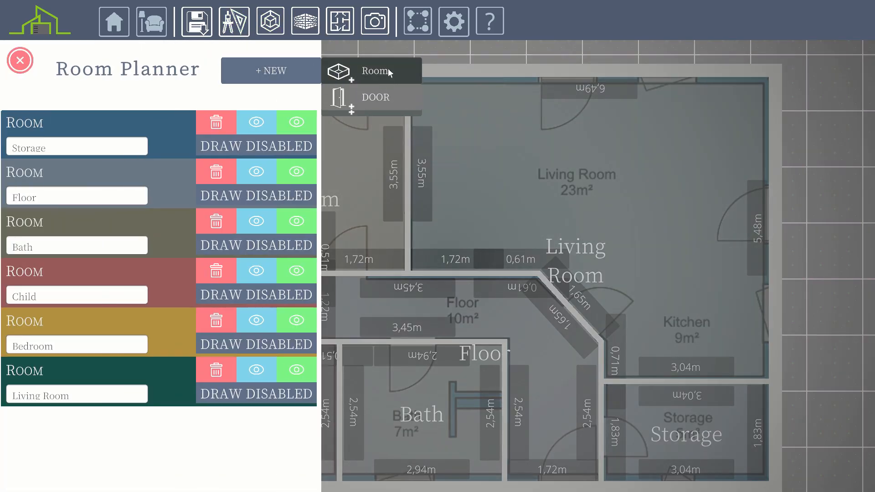
left_click(376, 97)
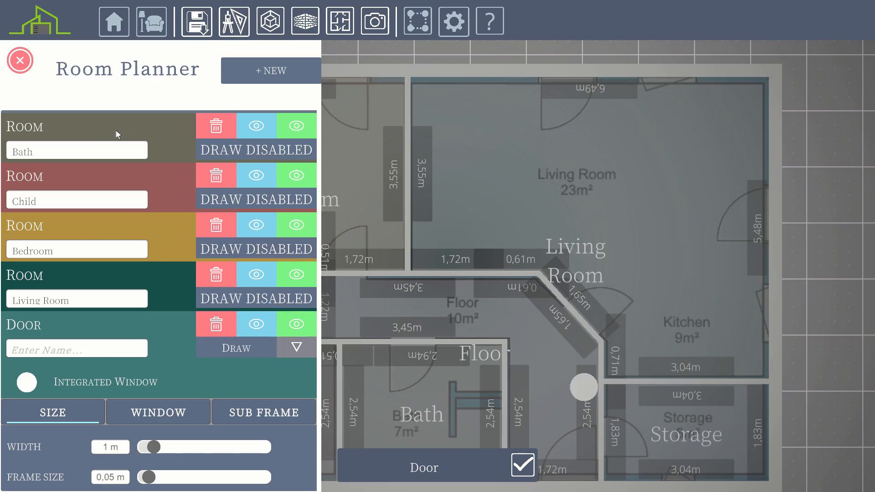
left_click(20, 60)
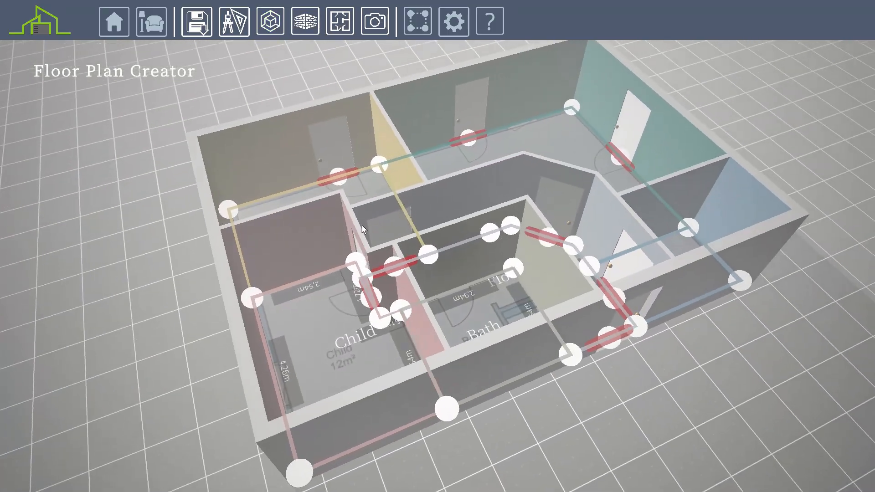
mouse_move(415, 21)
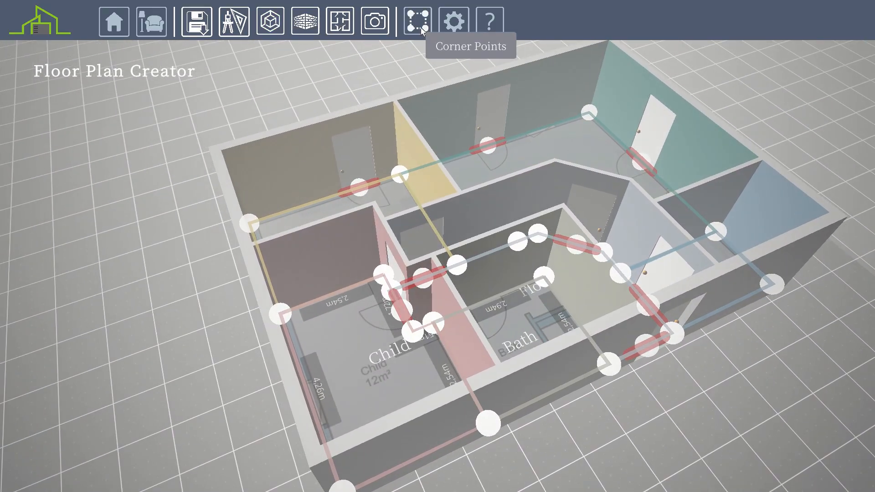
Adjust a building settings slider and give the door an integrated 3-by-3 paned window.
left_click(454, 21)
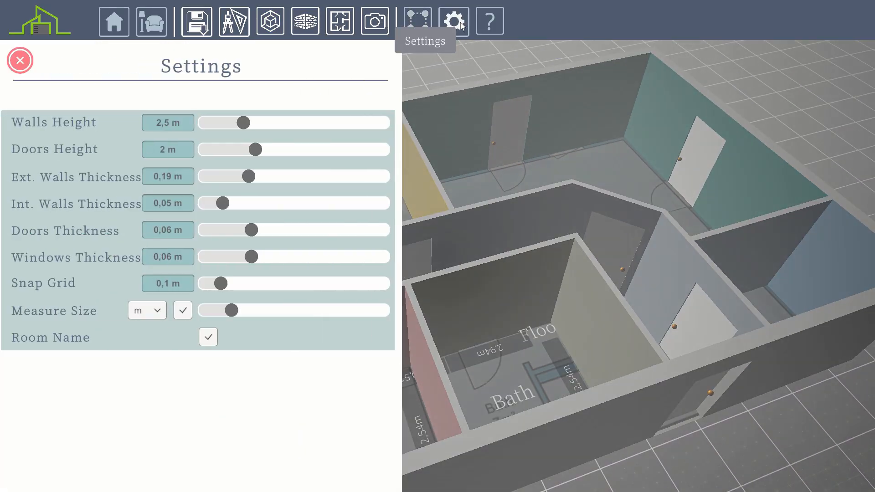
left_click_drag(253, 149, 281, 150)
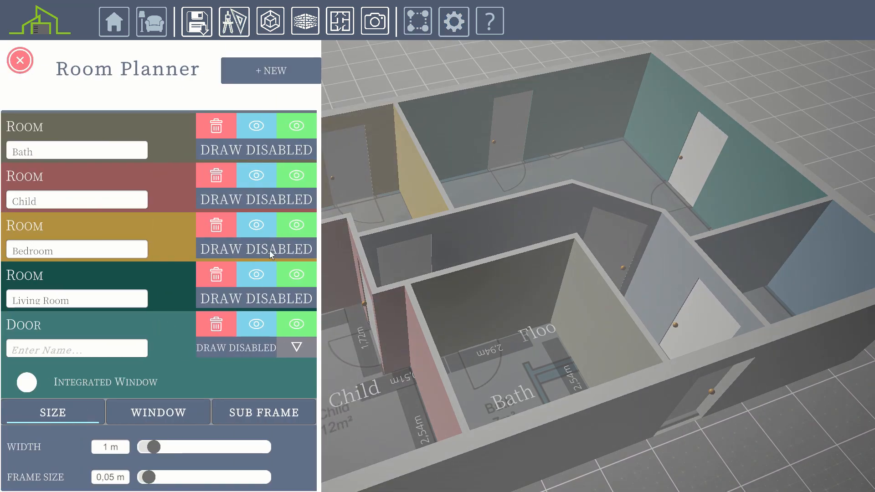
left_click(25, 382)
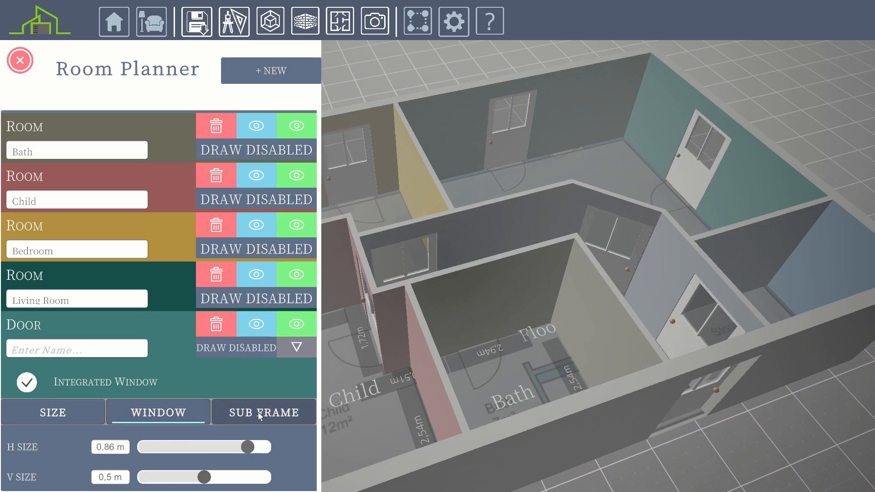
left_click(264, 413)
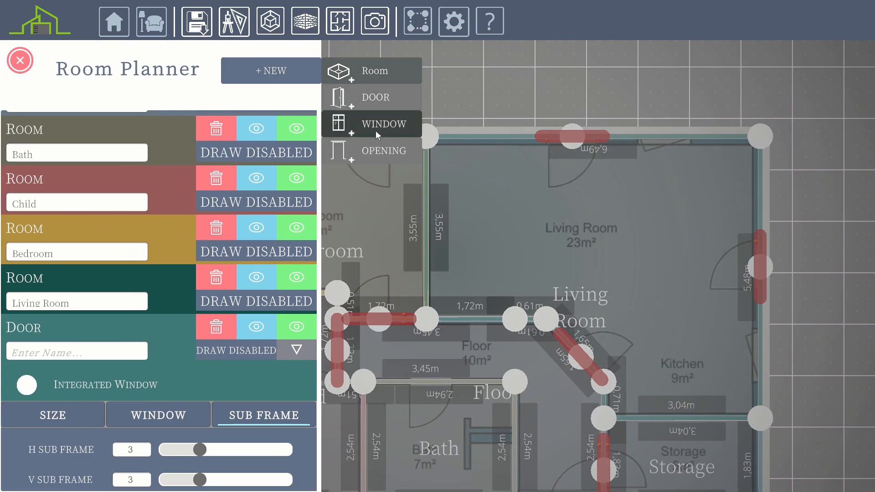
Add 1.5 by 1.43 m windows, 0.08 m thick, in 2-by-2 panes, with doors raised to 2,12 m.
left_click(384, 123)
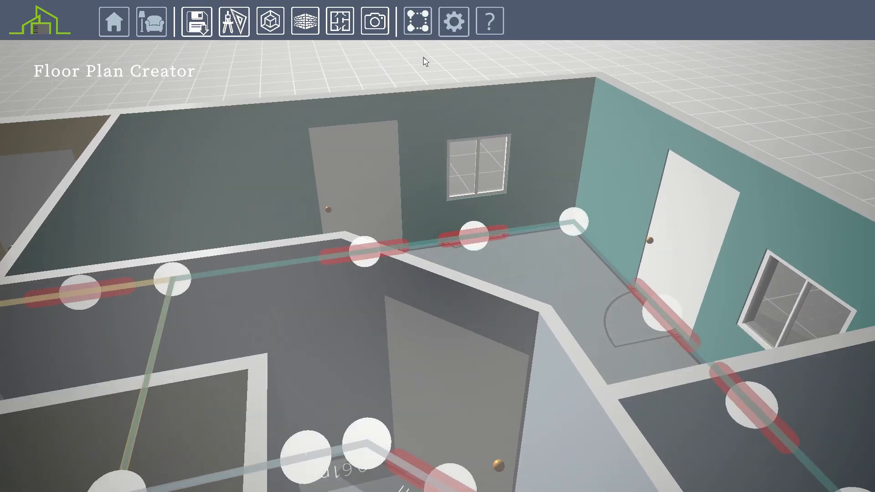
left_click(453, 21)
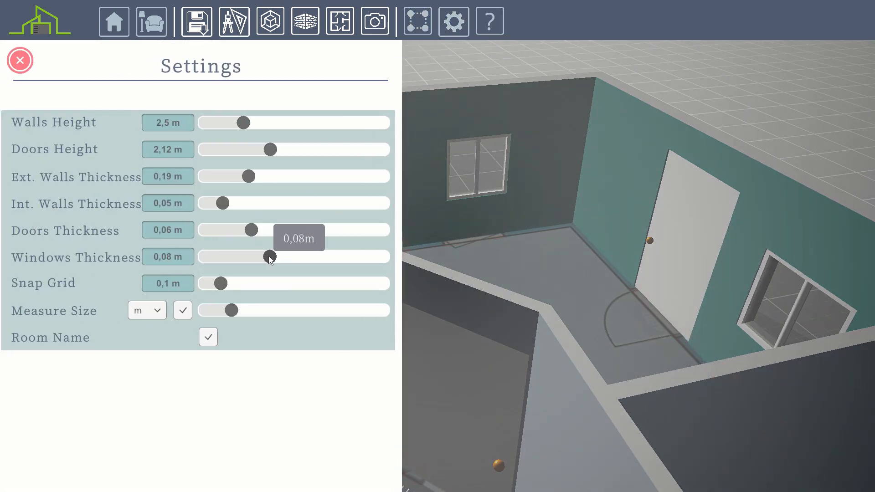
left_click(20, 60)
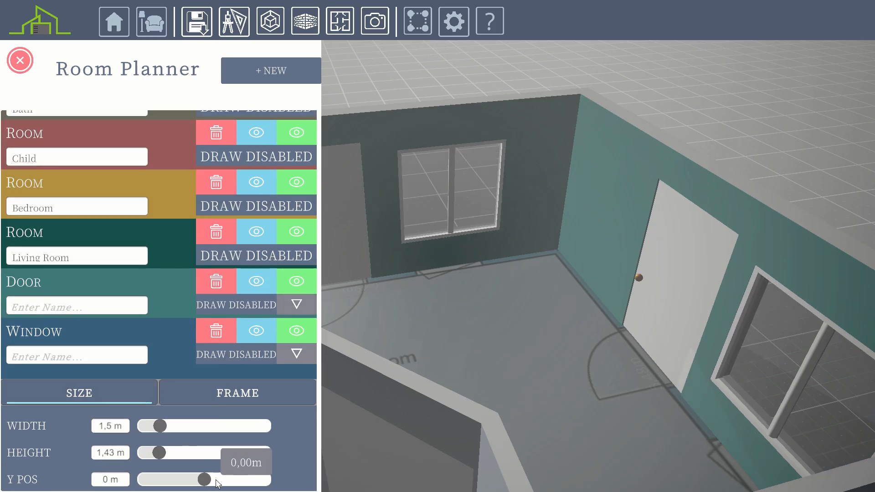
left_click(236, 392)
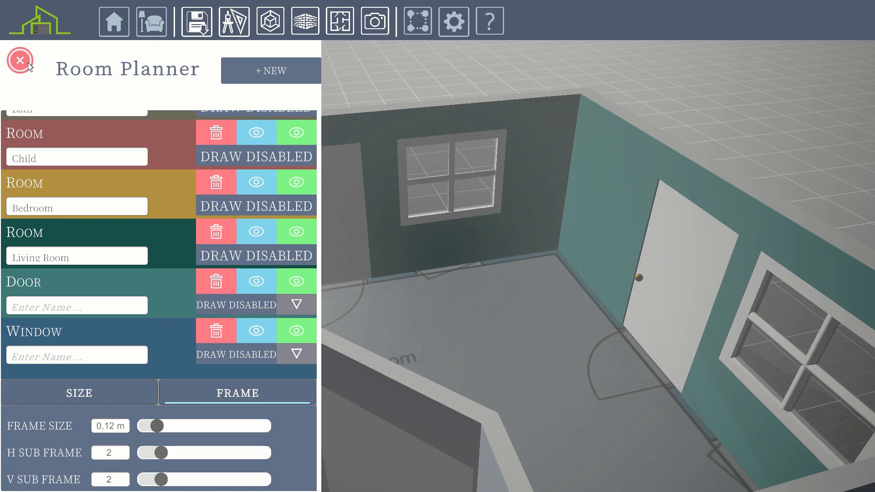
left_click(21, 60)
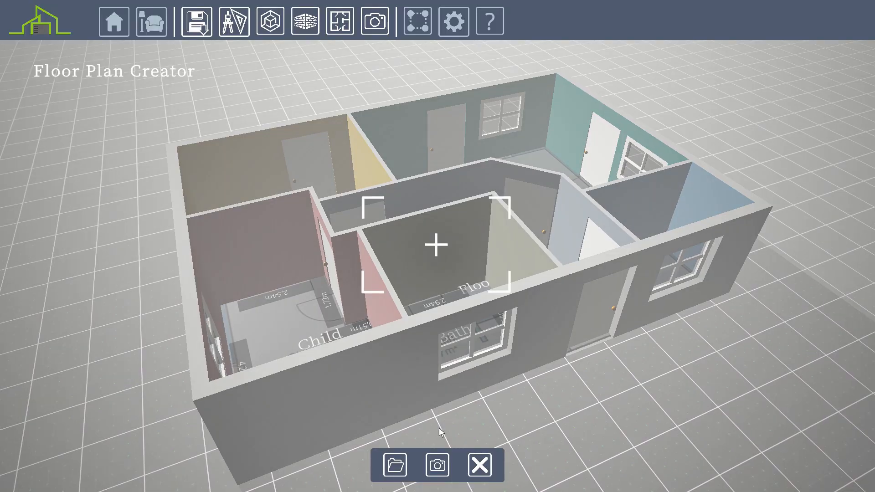
Save the floor plan under the name FloorPlan002.
left_click(393, 465)
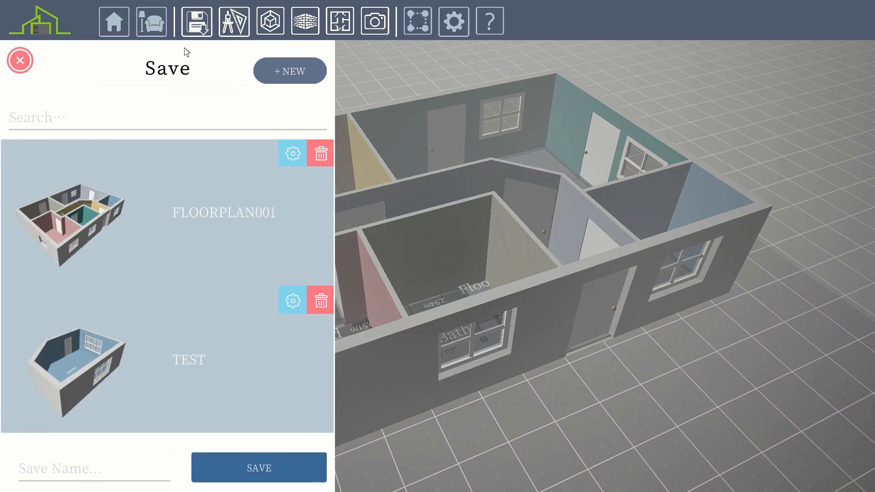
type("FloorPl")
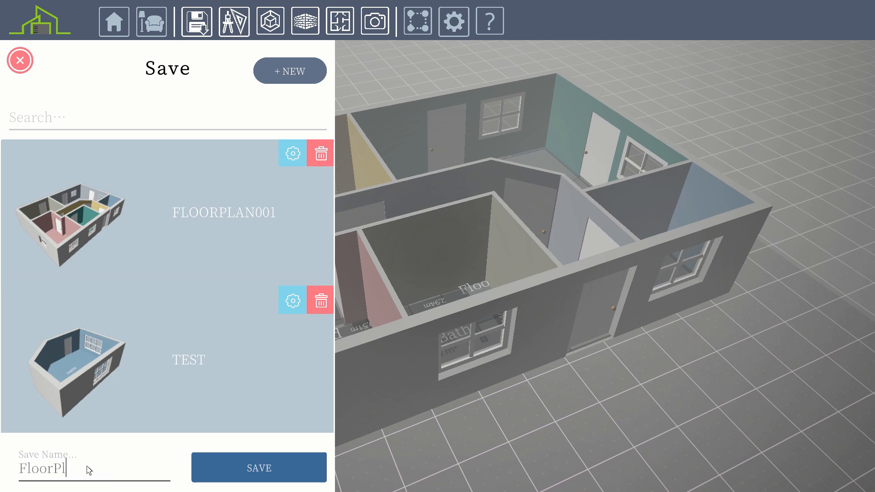
left_click(258, 467)
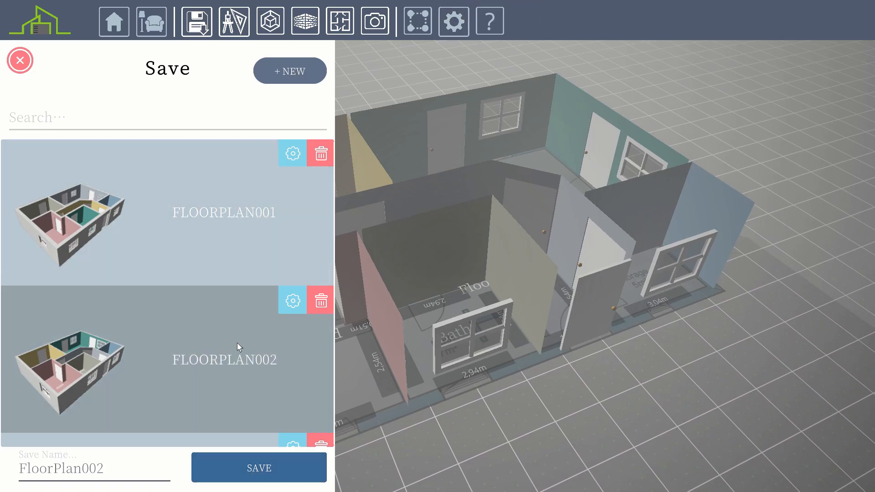
Delete the old FLOORPLAN001 project and close the saved projects list.
left_click(291, 300)
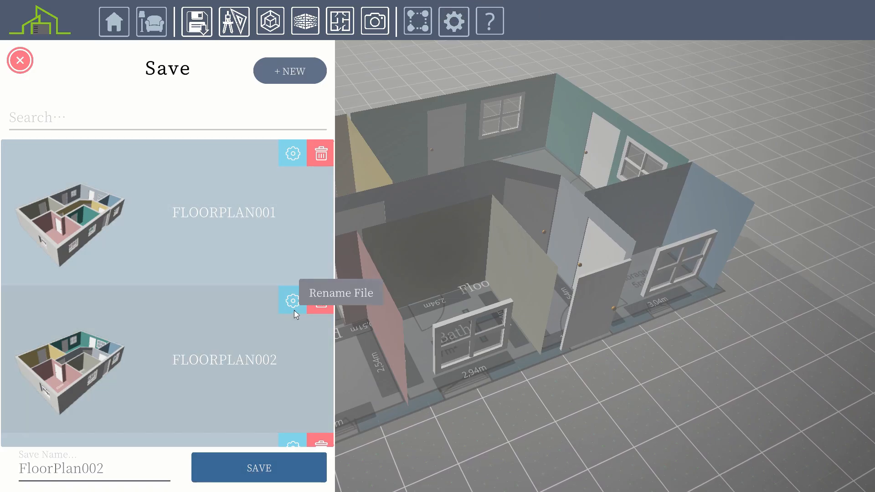
left_click(320, 300)
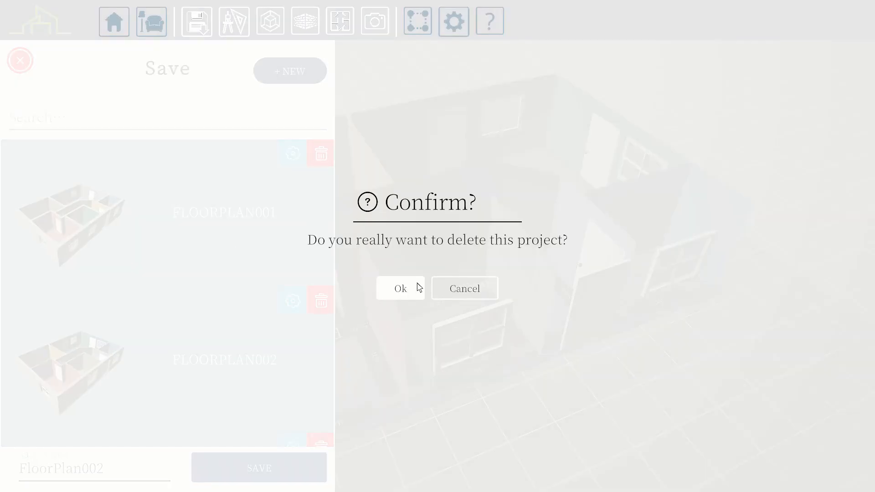
left_click(400, 288)
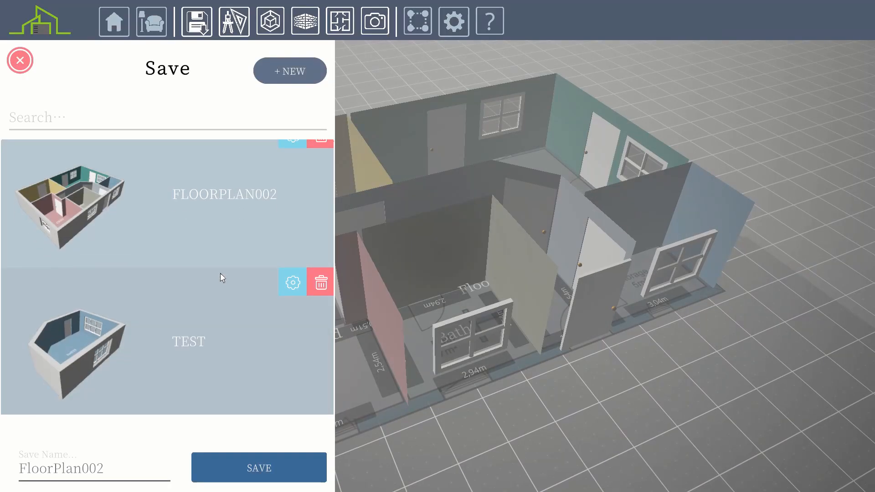
left_click(20, 60)
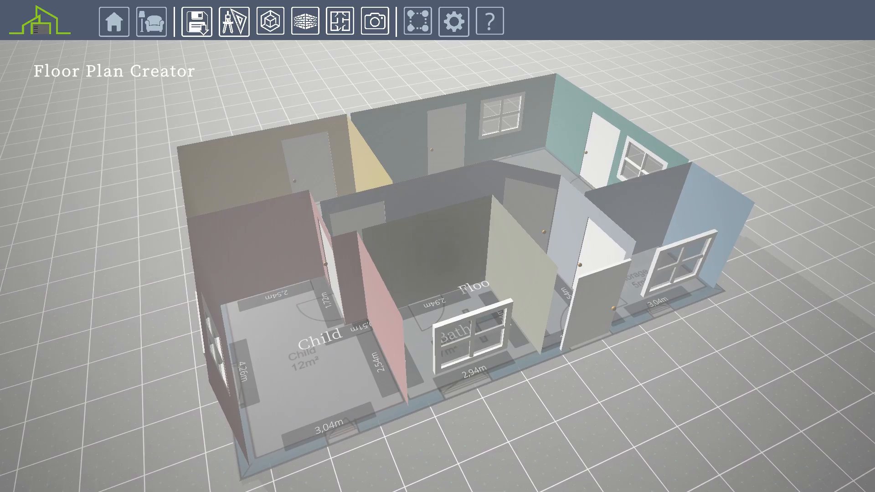
Create an Interior Designer project with a grey wooden floor and light beige walls.
left_click(114, 21)
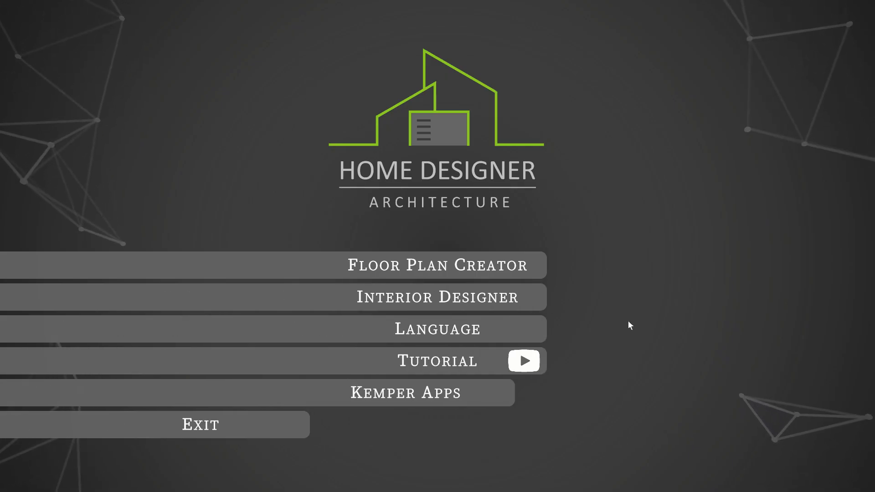
left_click(437, 296)
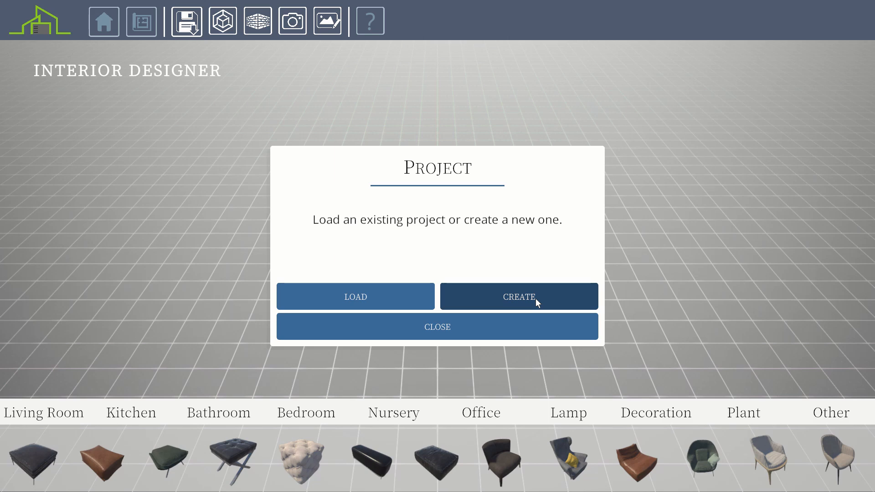
left_click(518, 296)
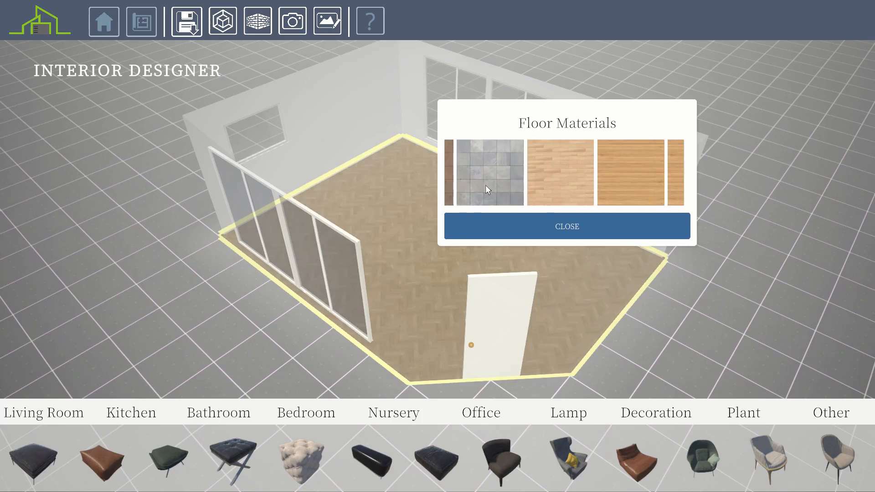
left_click(539, 173)
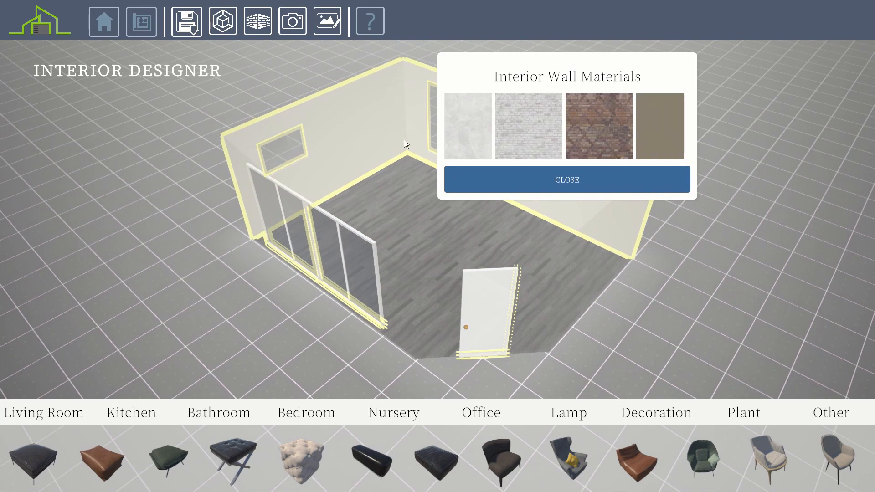
left_click(567, 179)
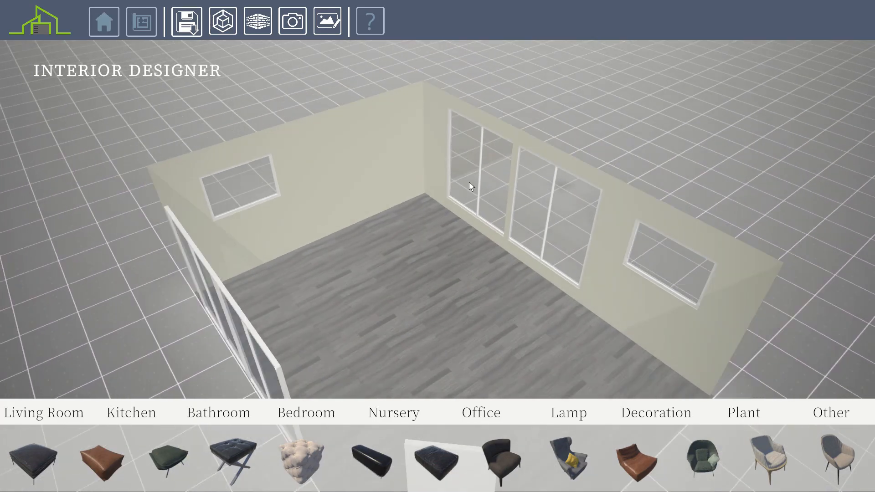
Enable Vignette, Ambient Occlusion and Color Gradient in Image Editing, with a blue backdrop.
left_click(326, 20)
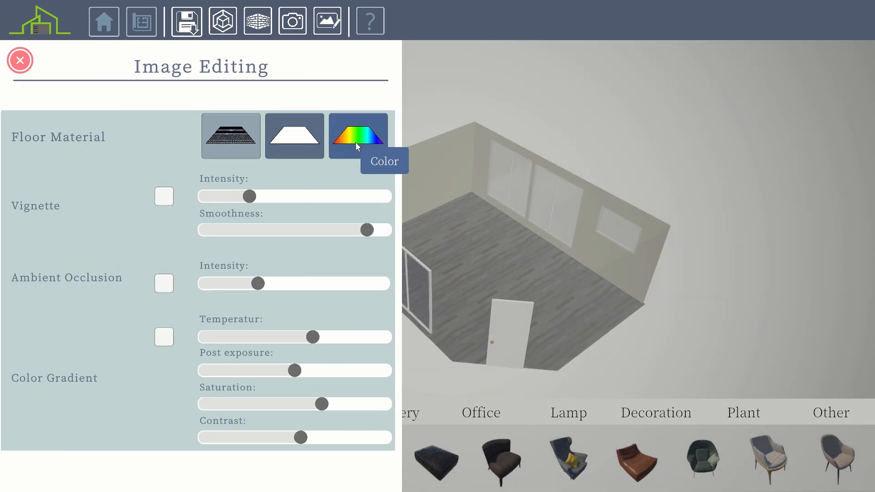
left_click(357, 136)
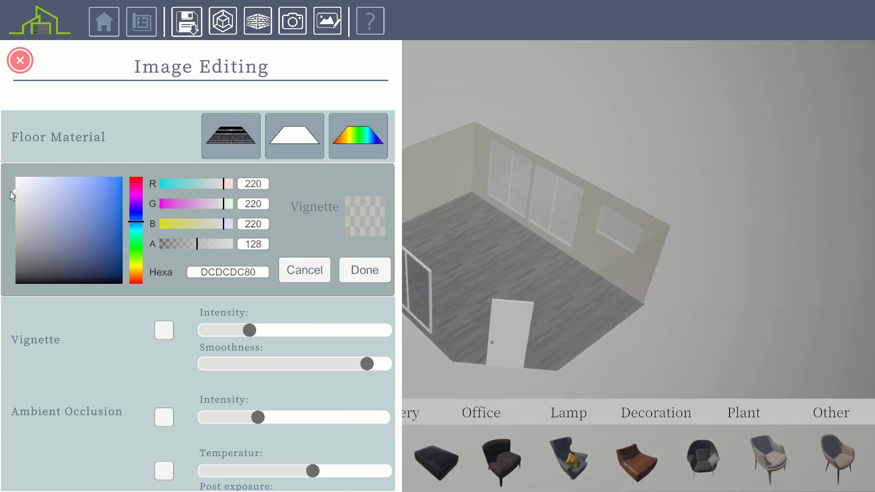
left_click(49, 193)
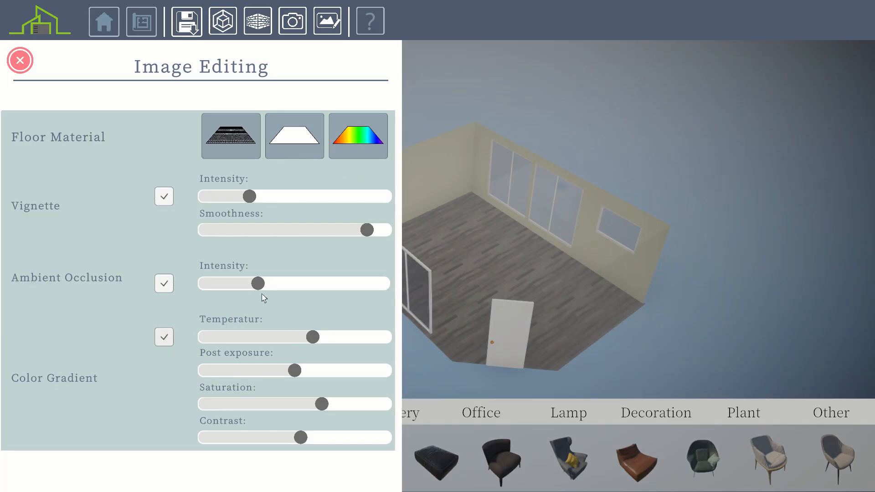
mouse_move(46, 195)
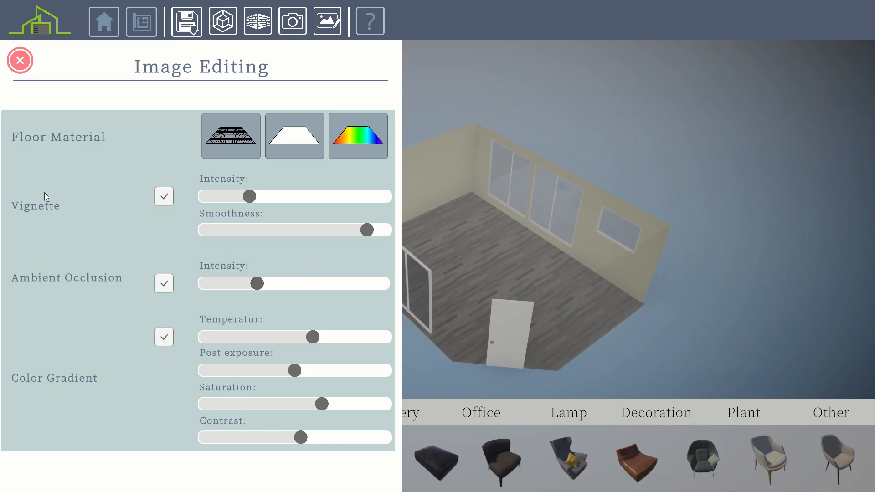
left_click(20, 60)
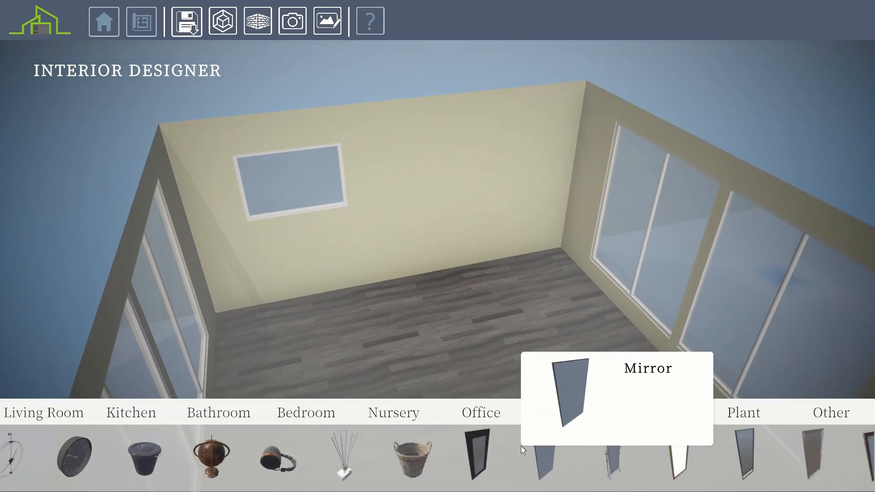
Place framed wall pictures, a beige sectional sofa, a rug and a coffee table.
scroll("right", 3)
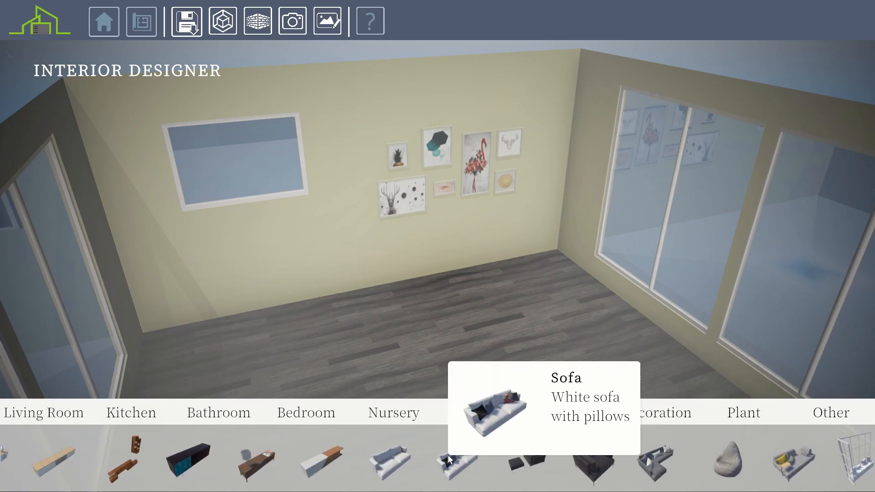
left_click(455, 460)
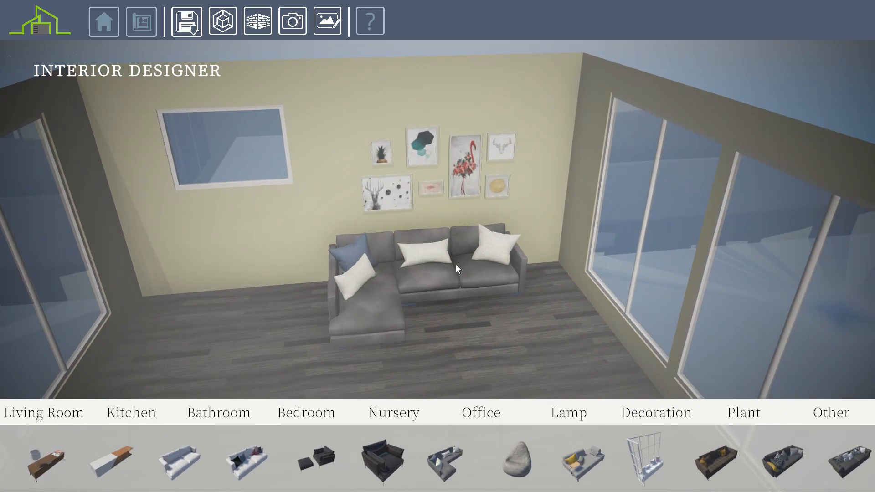
left_click(440, 265)
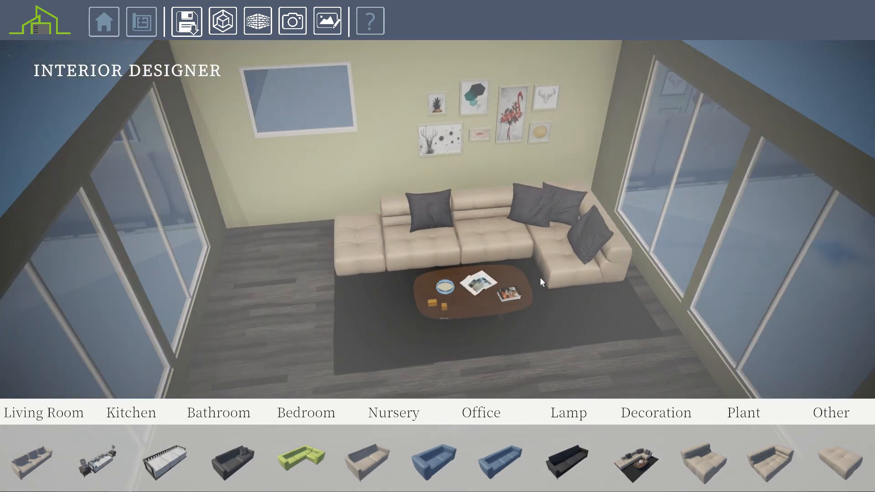
left_click(742, 413)
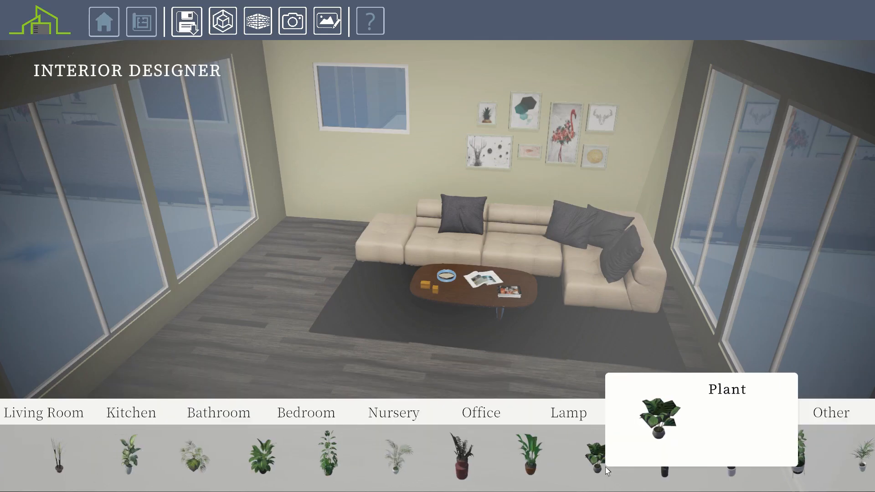
Place a tall potted plant in the corner, white curtains and a floor lamp.
left_click(605, 470)
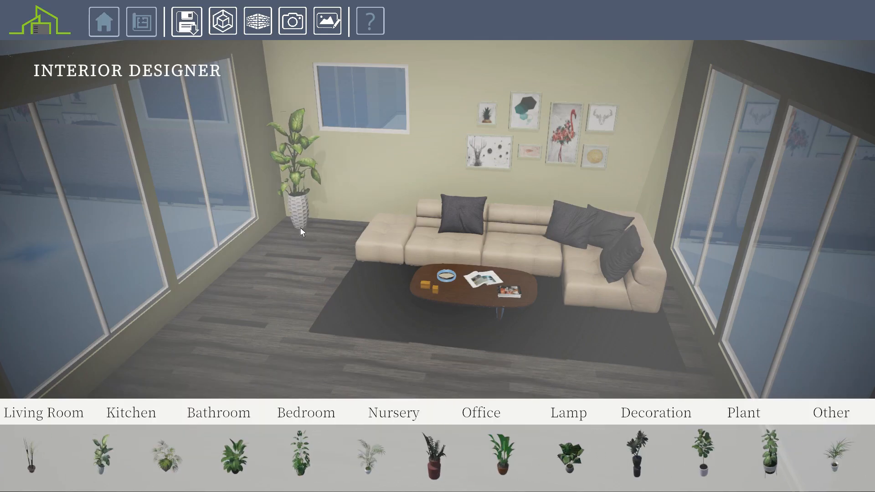
left_click(568, 413)
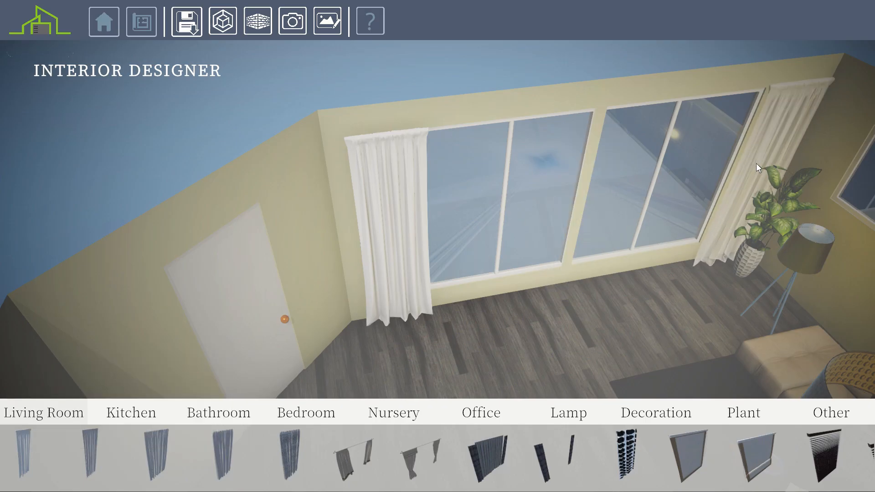
left_click(479, 412)
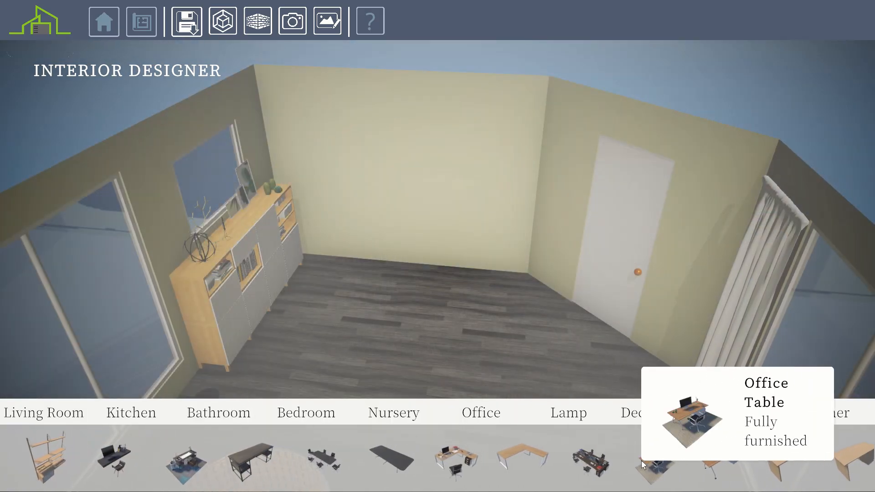
Place the furnished office desk set with a plant, and a TV unit with speakers.
left_click(658, 460)
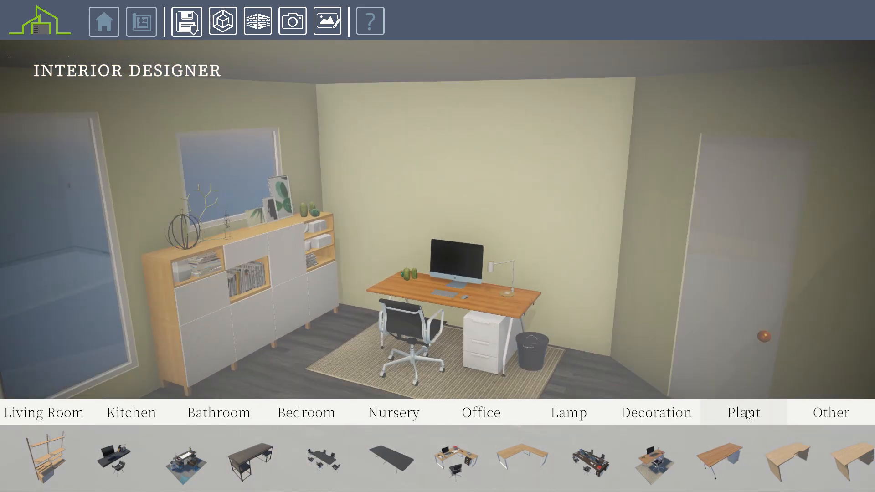
left_click(743, 412)
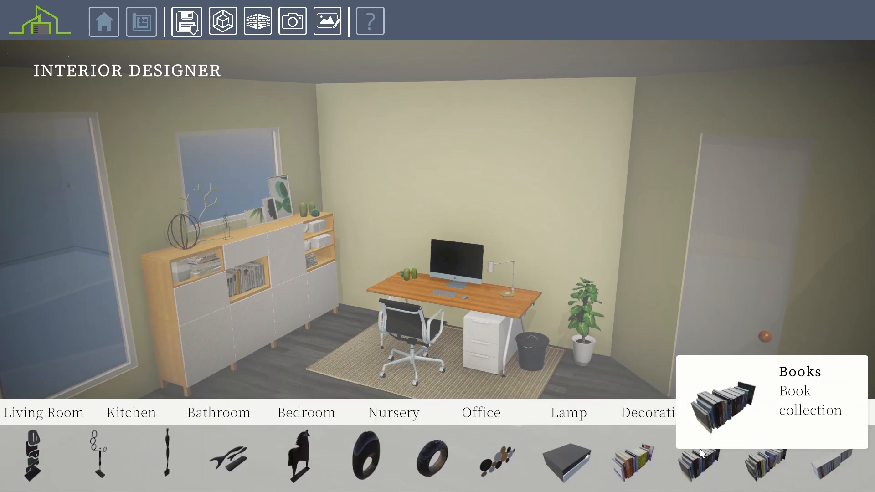
scroll("right", 3)
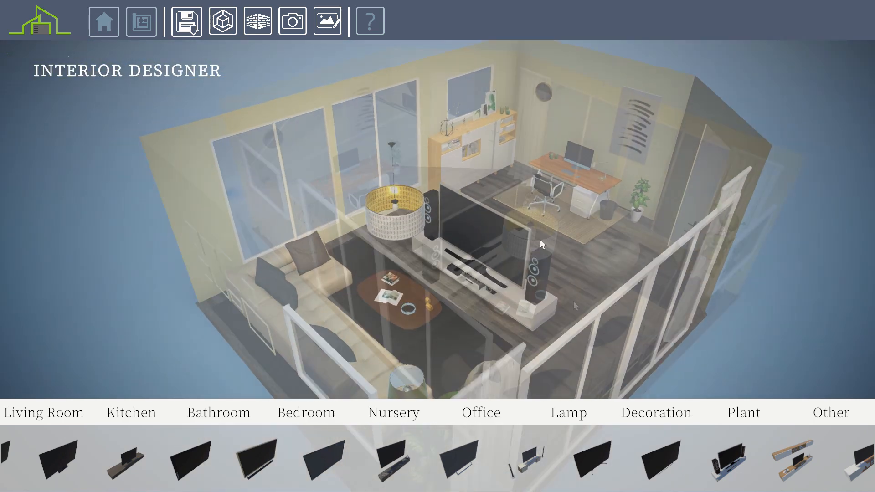
Take a top-down snapshot of the furnished room in photo mode.
left_click(292, 22)
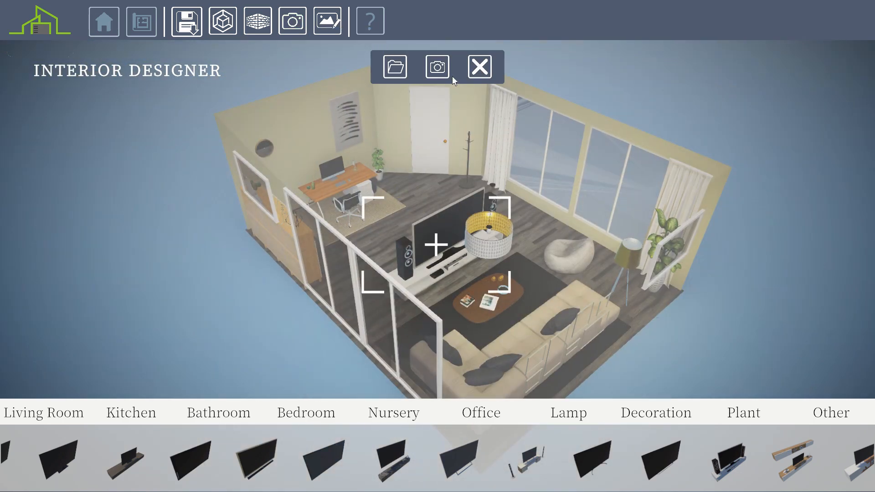
mouse_move(291, 22)
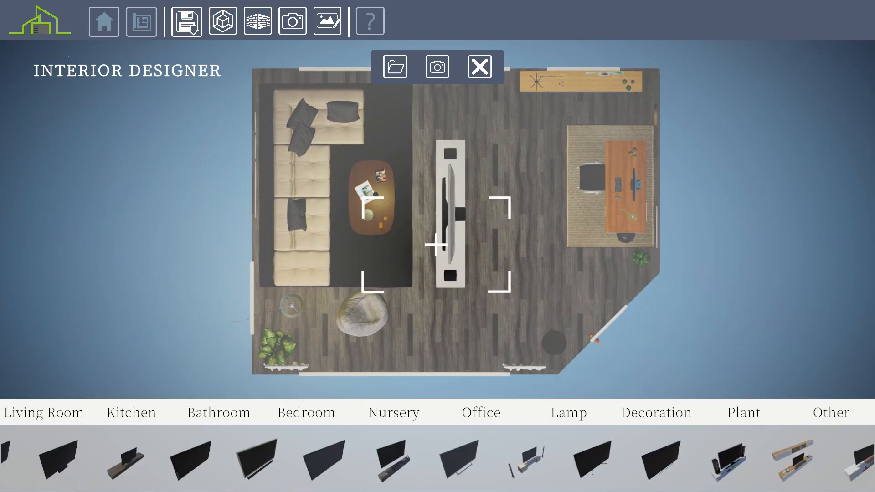
left_click(327, 20)
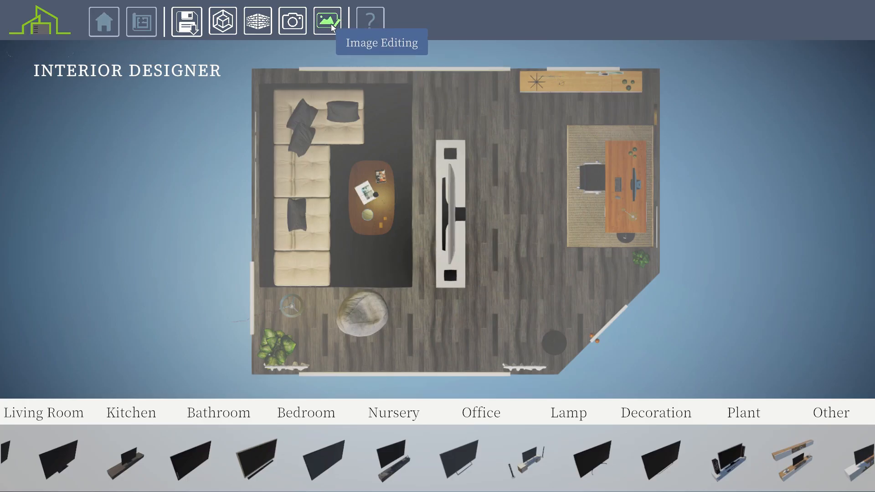
left_click(327, 21)
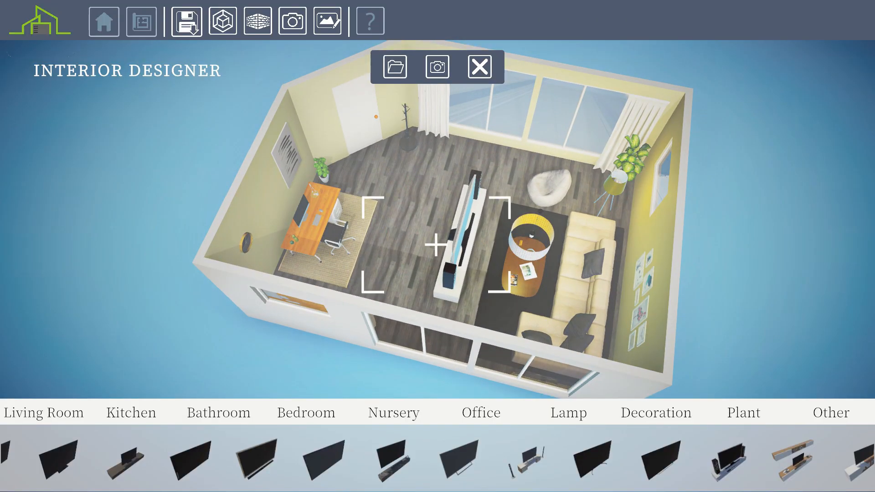
Apply white brick to the interior walls and capture a close-up of the sofa and TV.
left_click(256, 21)
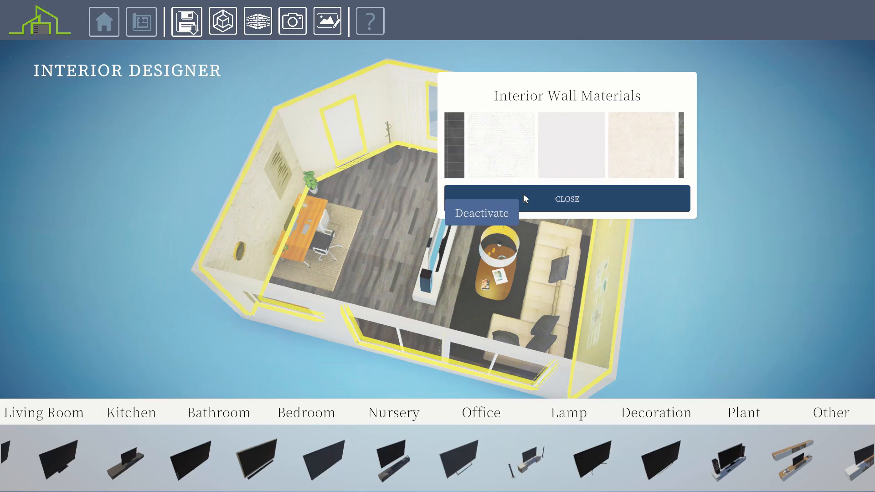
left_click(566, 198)
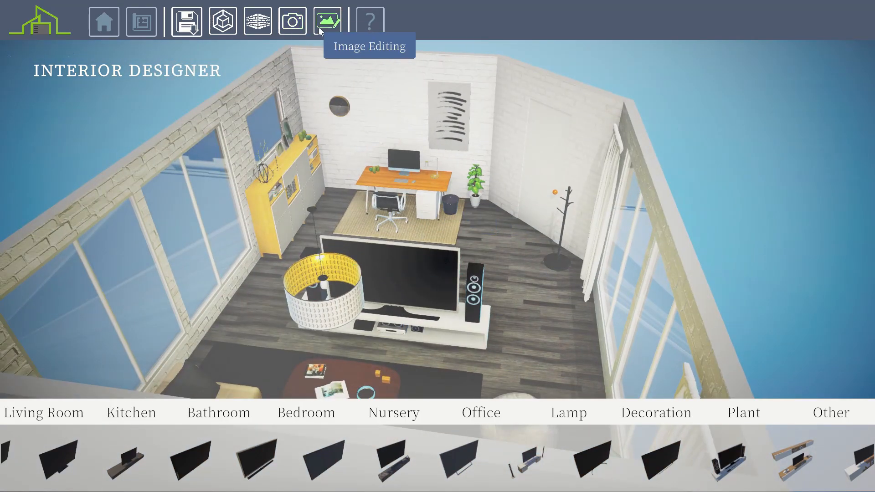
left_click(327, 21)
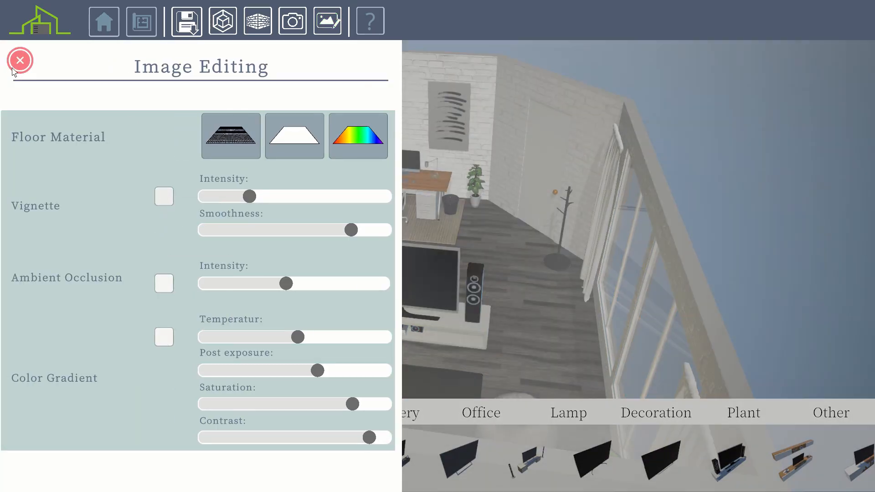
left_click(20, 59)
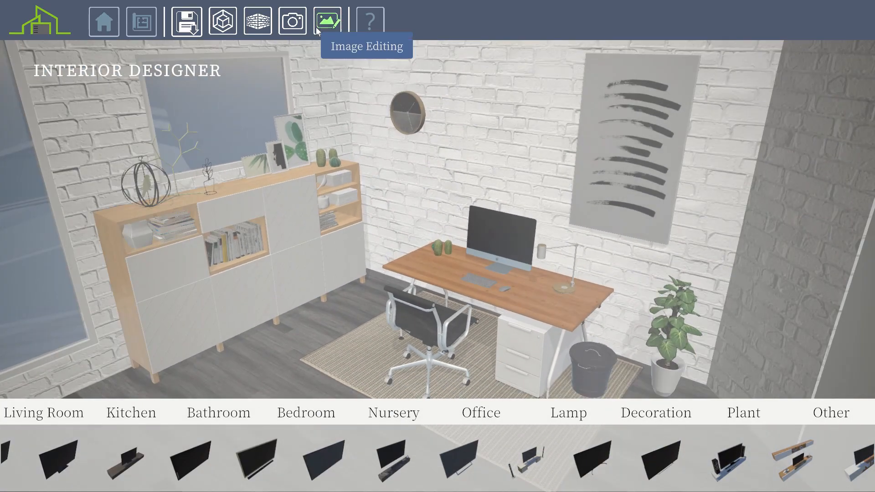
left_click(327, 21)
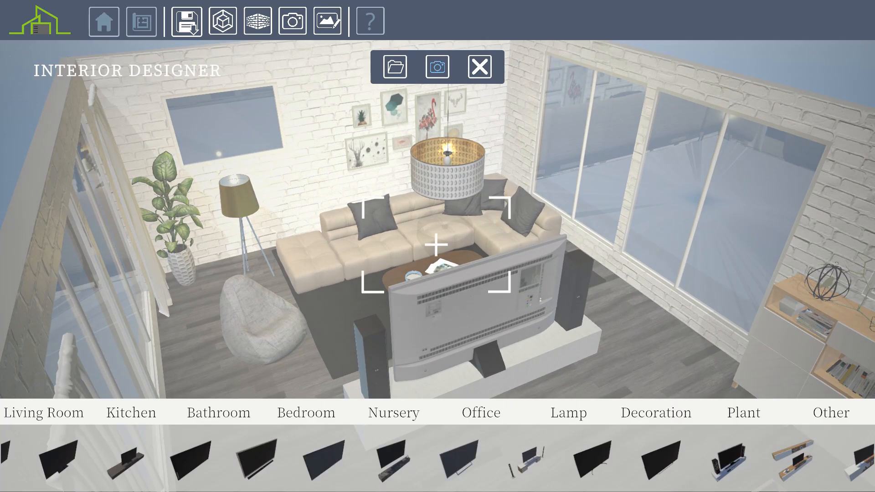
left_click(479, 66)
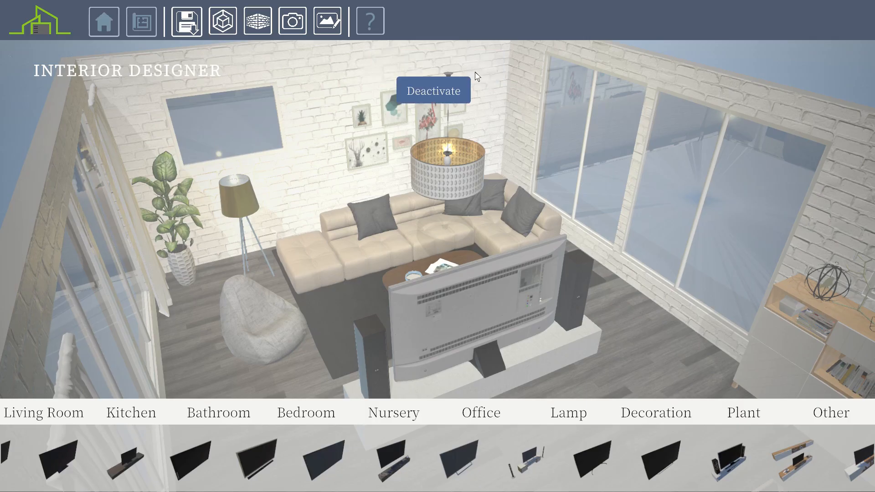